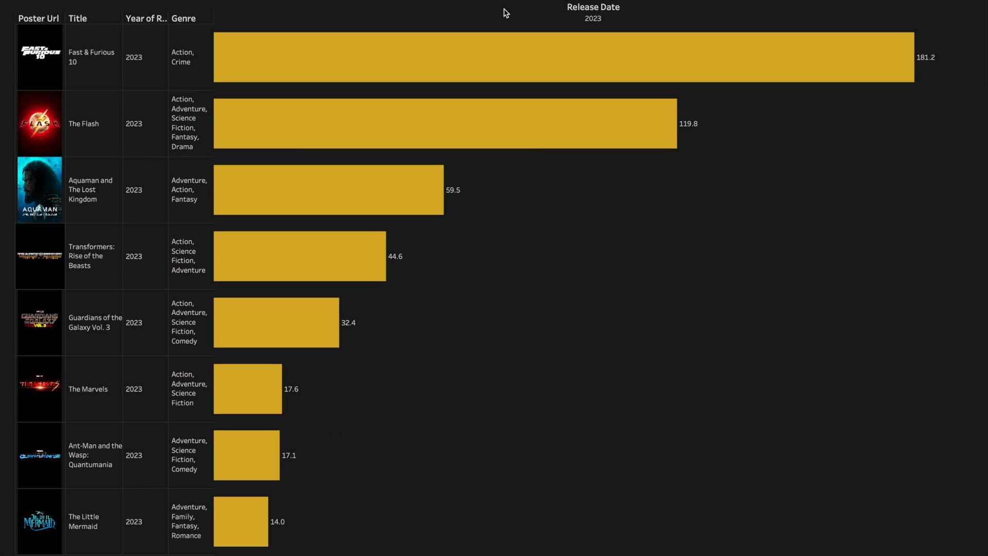
pyautogui.moveTo(507, 218)
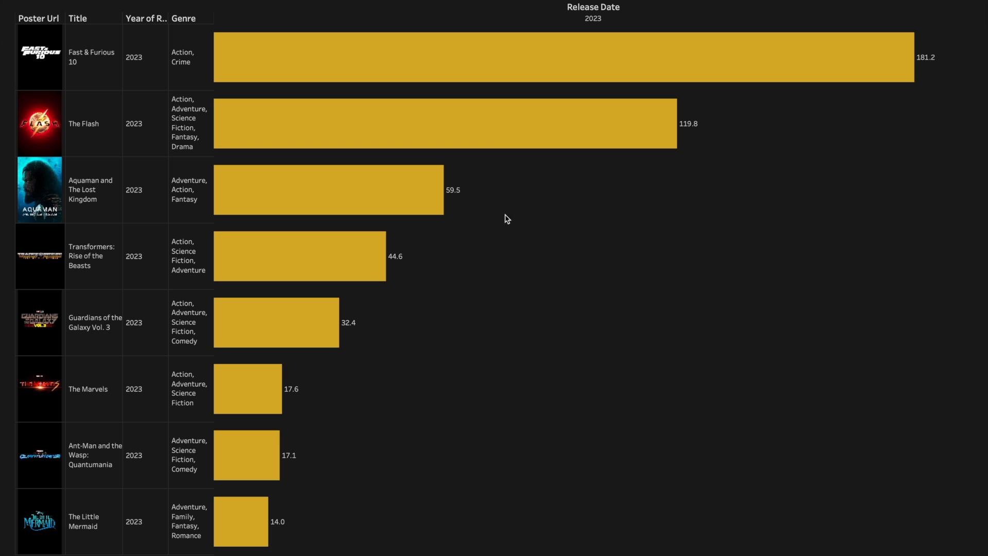
pyautogui.moveTo(500, 240)
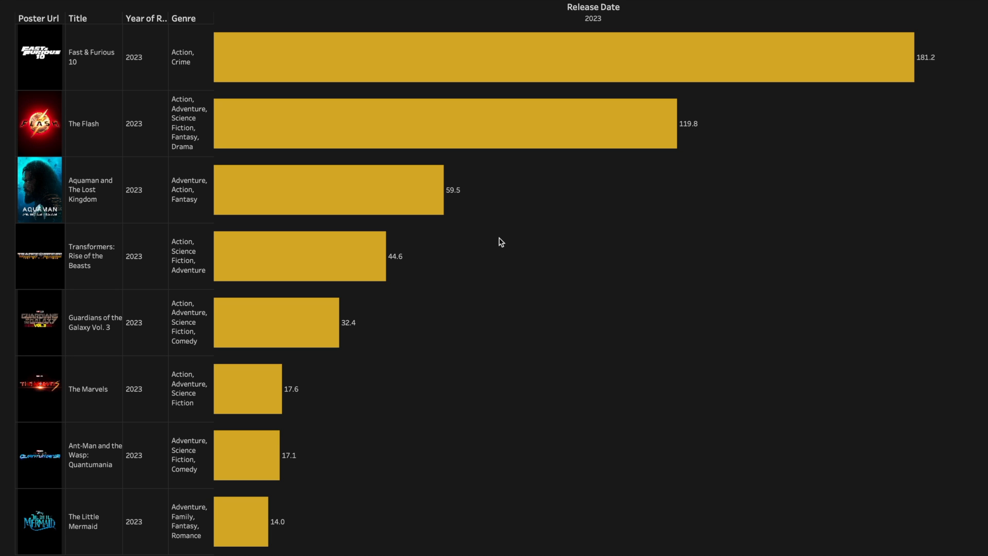
pyautogui.moveTo(60, 230)
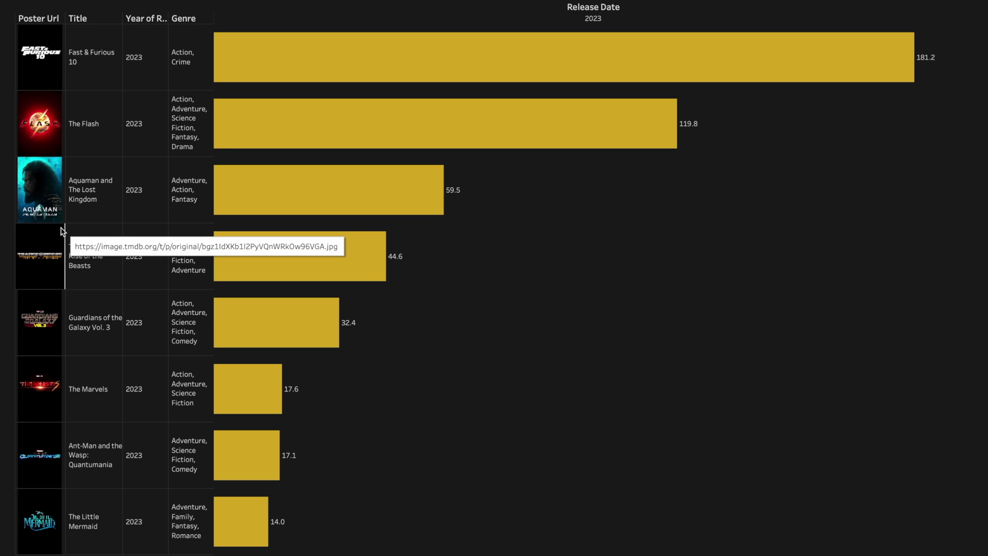
pyautogui.moveTo(557, 318)
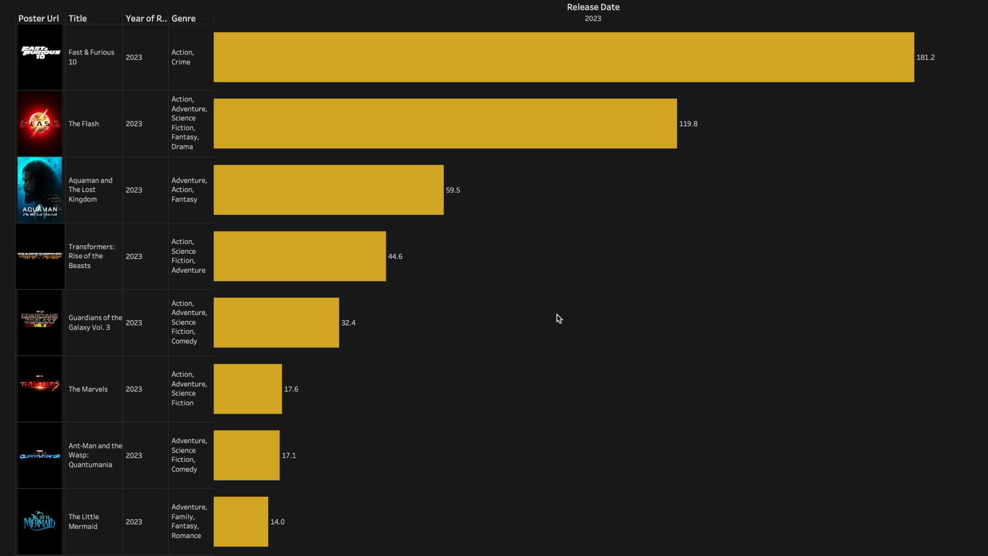
pyautogui.moveTo(647, 111)
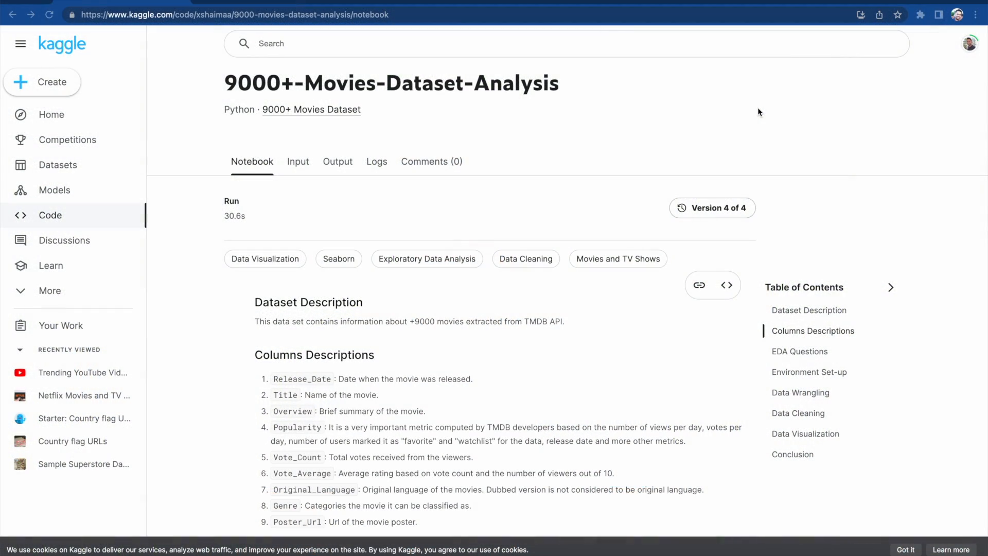
pyautogui.moveTo(385, 106)
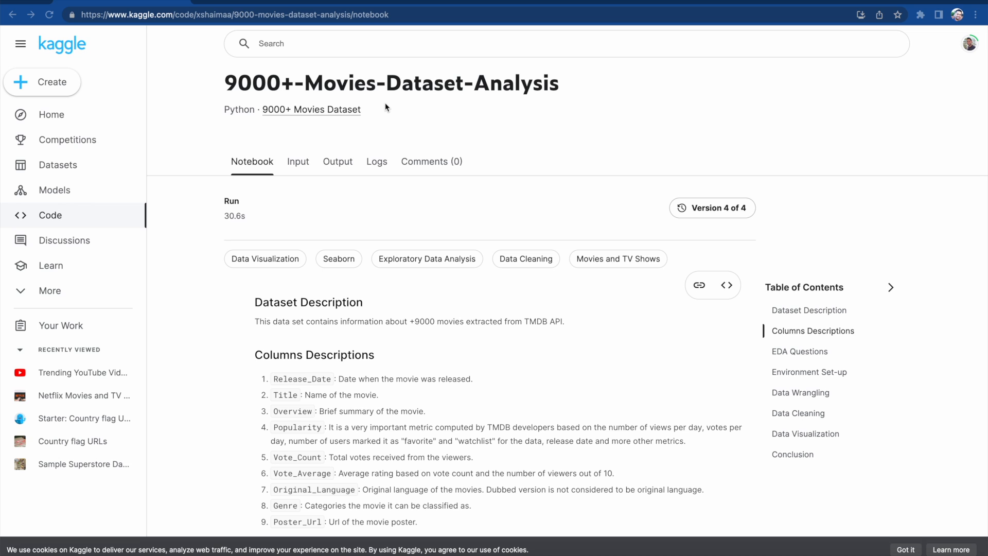
pyautogui.moveTo(420, 129)
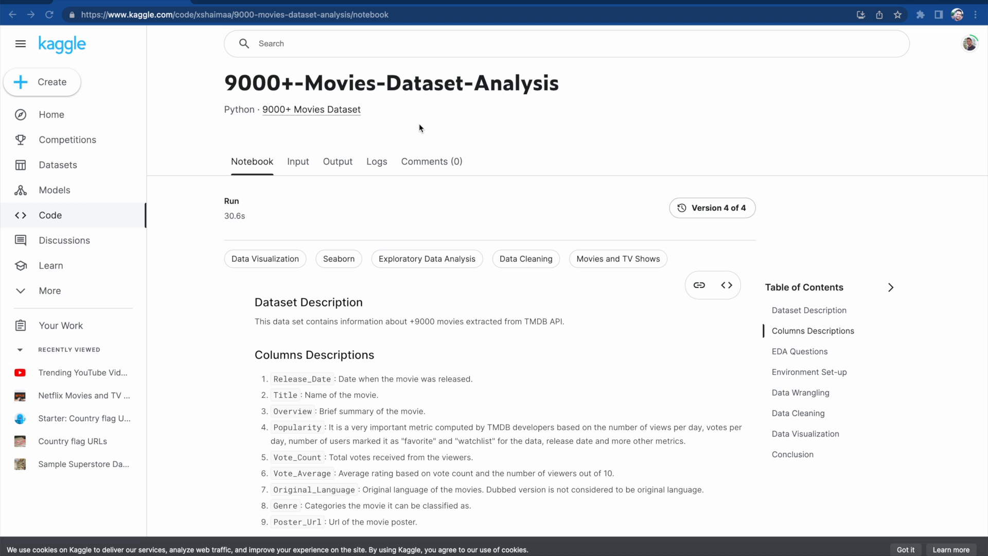
# Scroll the Kaggle notebook down to the Columns Descriptions section listing Poster_Url.
pyautogui.scroll(-3)
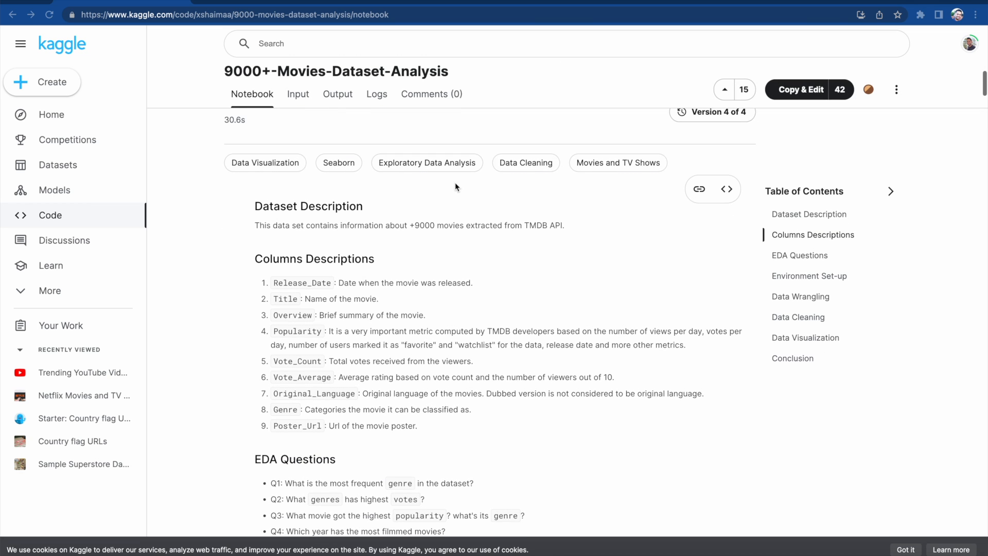
pyautogui.moveTo(305, 294)
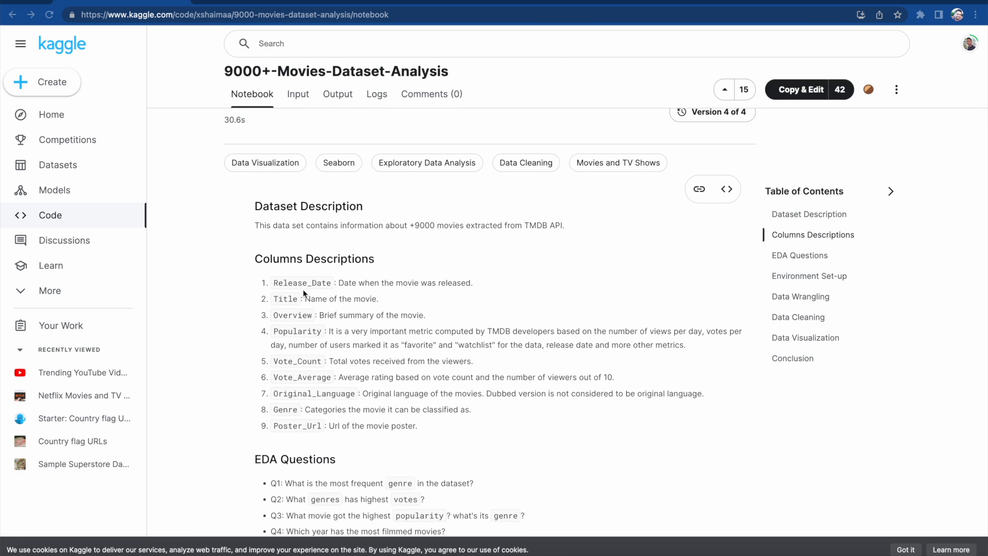
pyautogui.moveTo(336, 291)
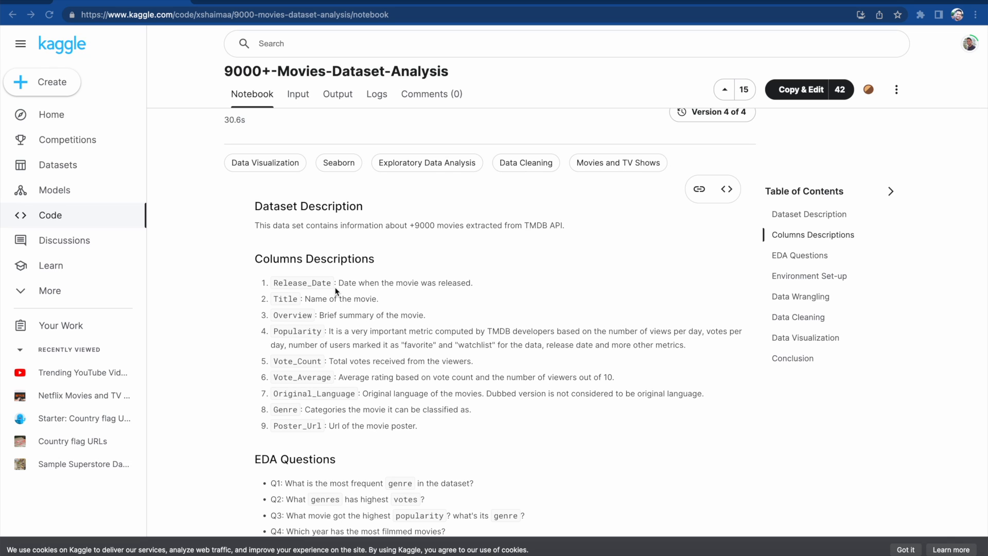
pyautogui.moveTo(315, 338)
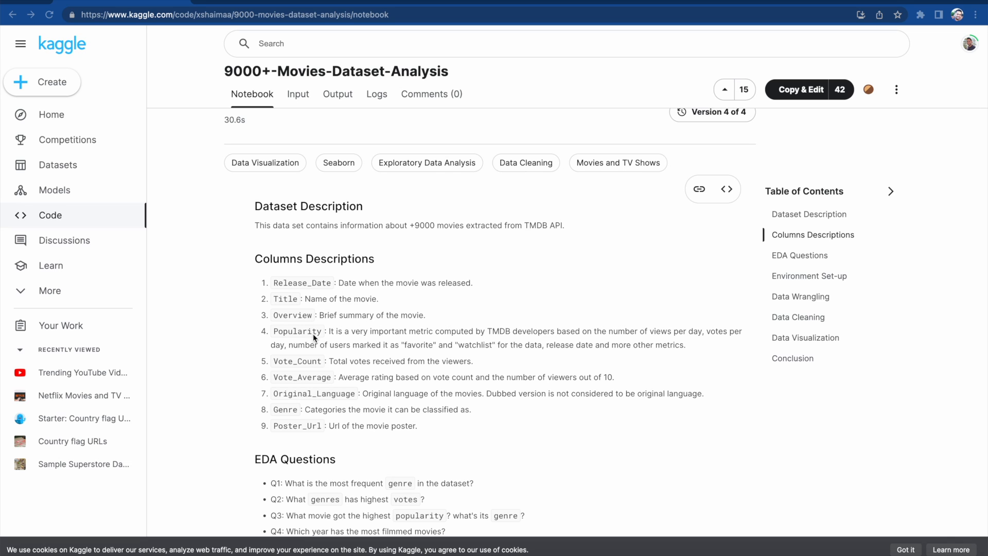
pyautogui.moveTo(300, 436)
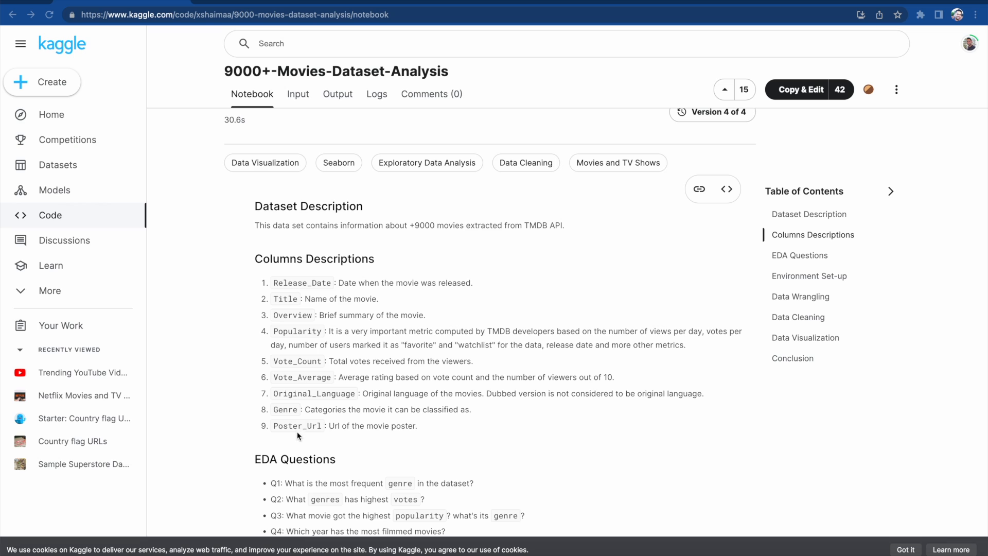
pyautogui.moveTo(326, 435)
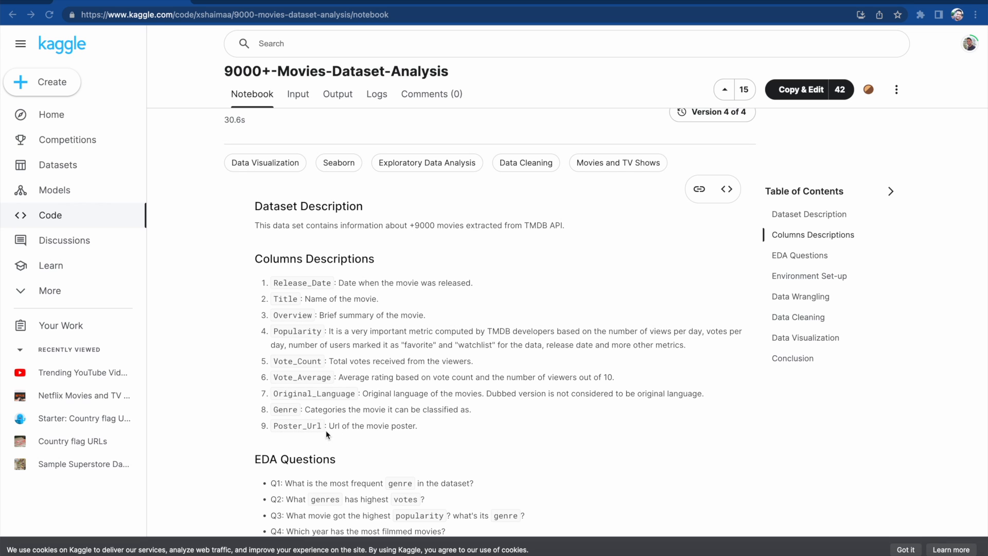
pyautogui.moveTo(332, 434)
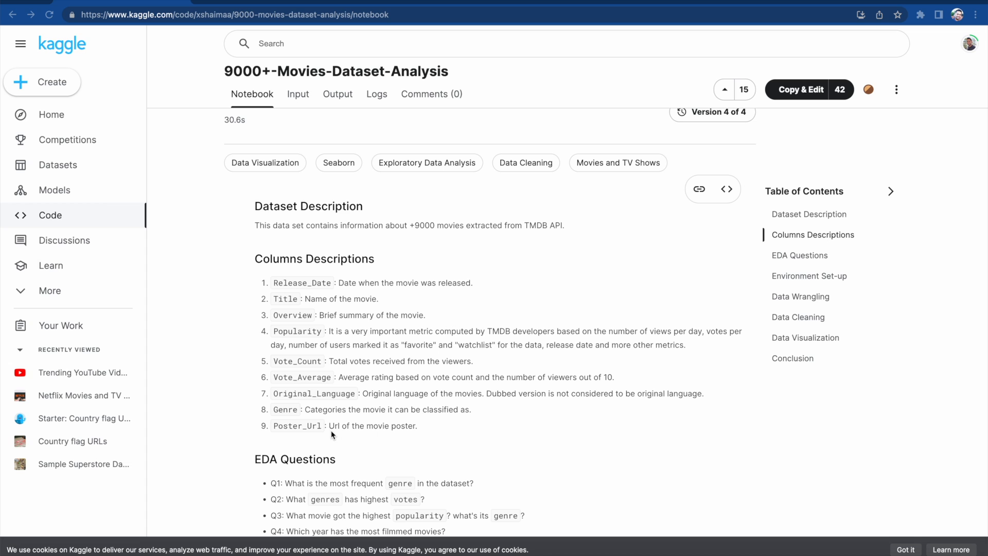
# Show the notebook's Input data table for mymoviedb.csv and bring the Poster_Url column into view.
pyautogui.click(298, 93)
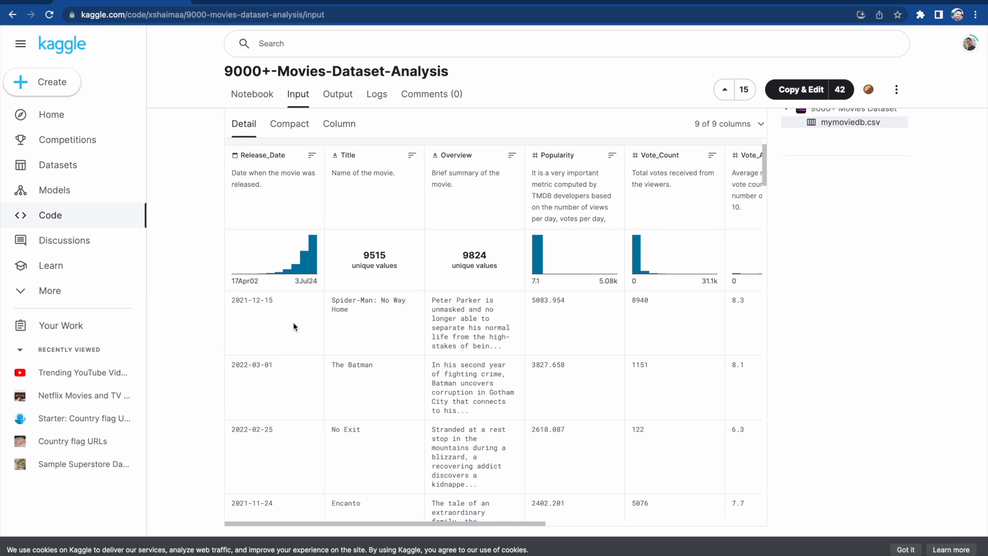
pyautogui.moveTo(377, 334)
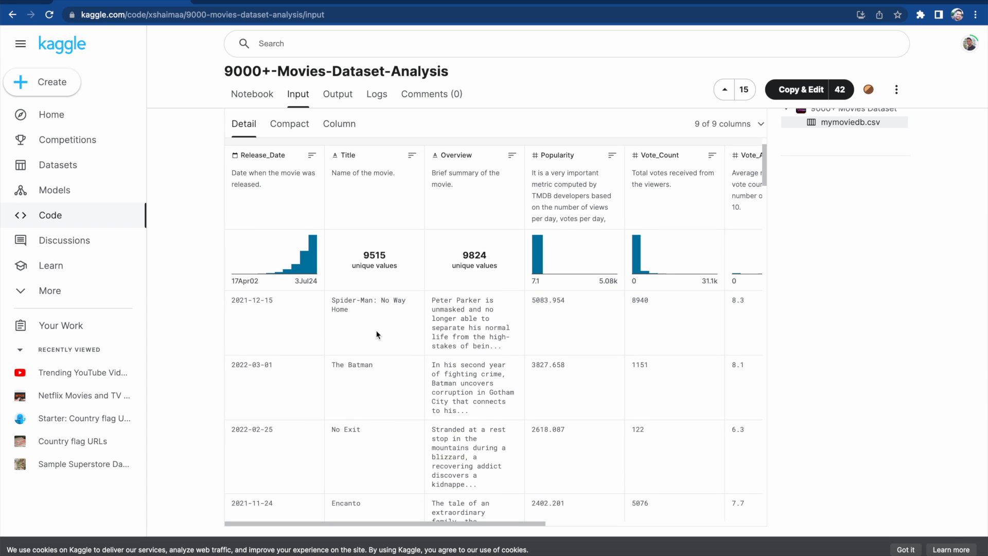
pyautogui.moveTo(567, 338)
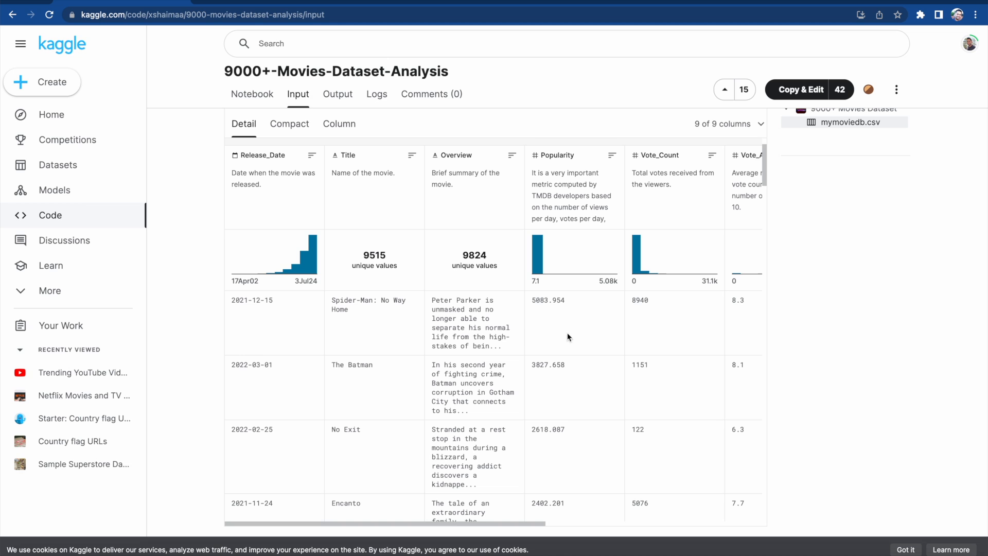
pyautogui.hscroll(3)
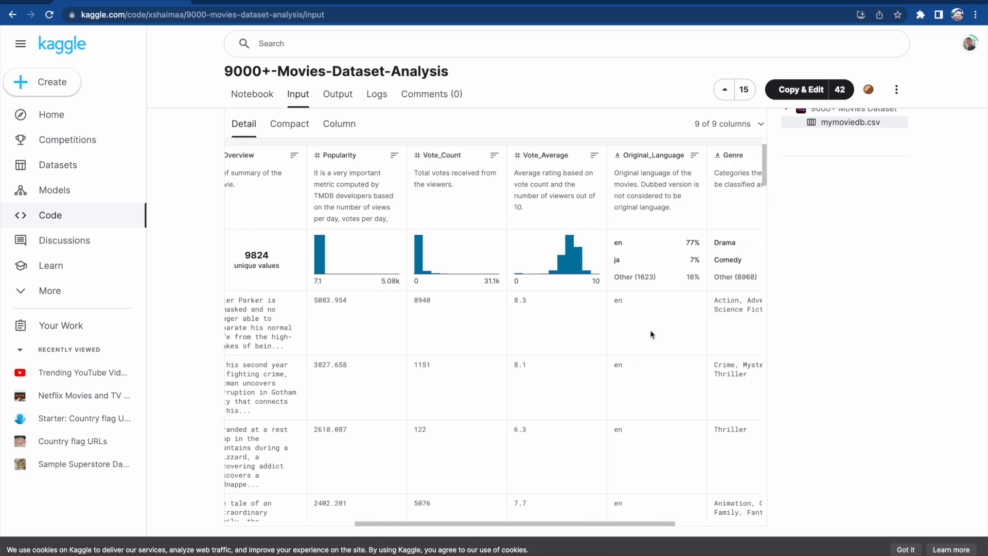
pyautogui.hscroll(3)
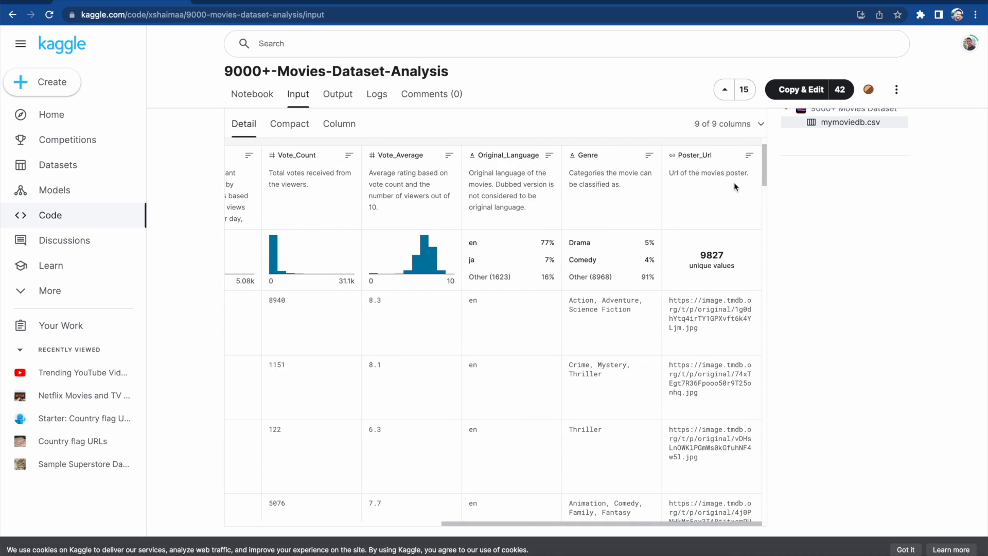
pyautogui.moveTo(694, 167)
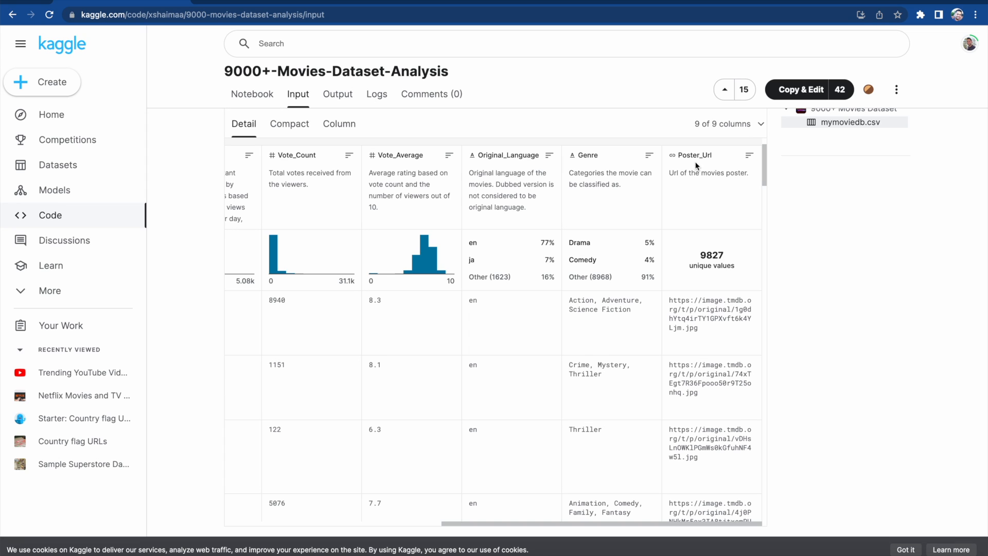
pyautogui.moveTo(709, 338)
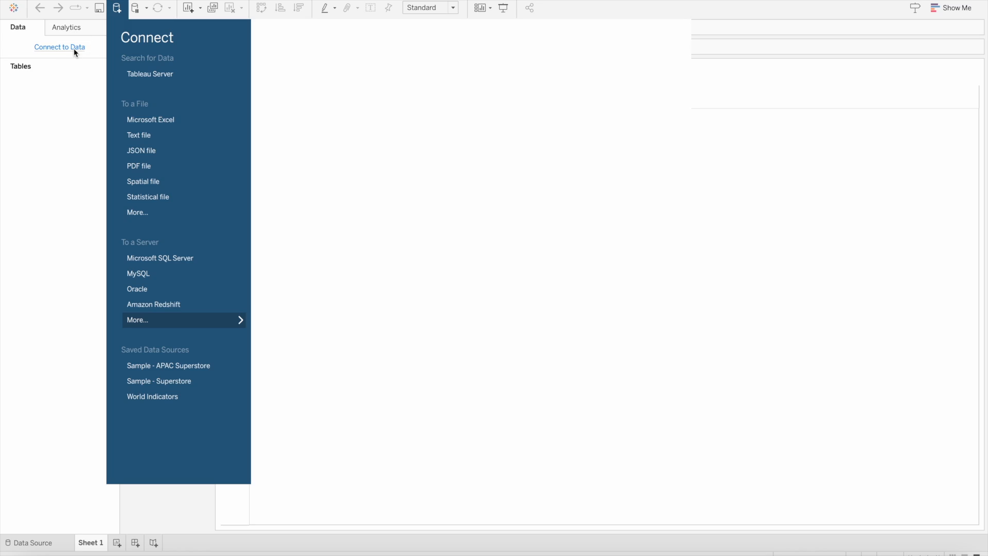
# Connect Tableau to mymoviedb.csv from Downloads as a text file data source.
pyautogui.click(137, 319)
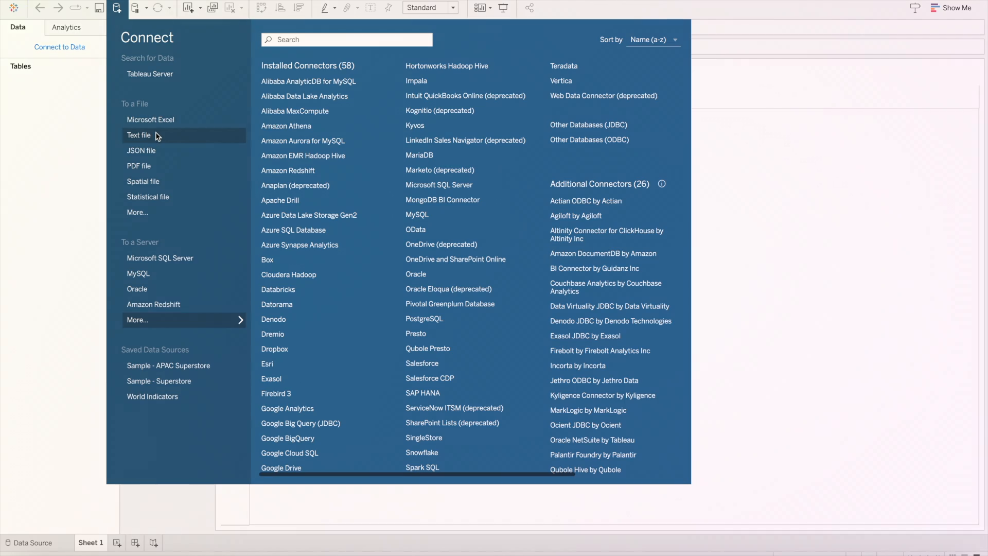
pyautogui.click(139, 135)
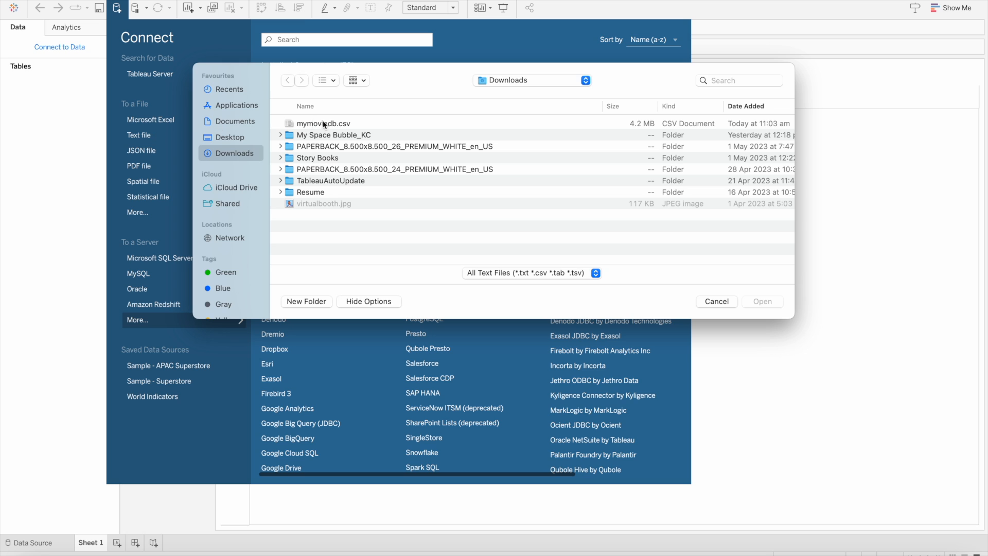
pyautogui.click(324, 123)
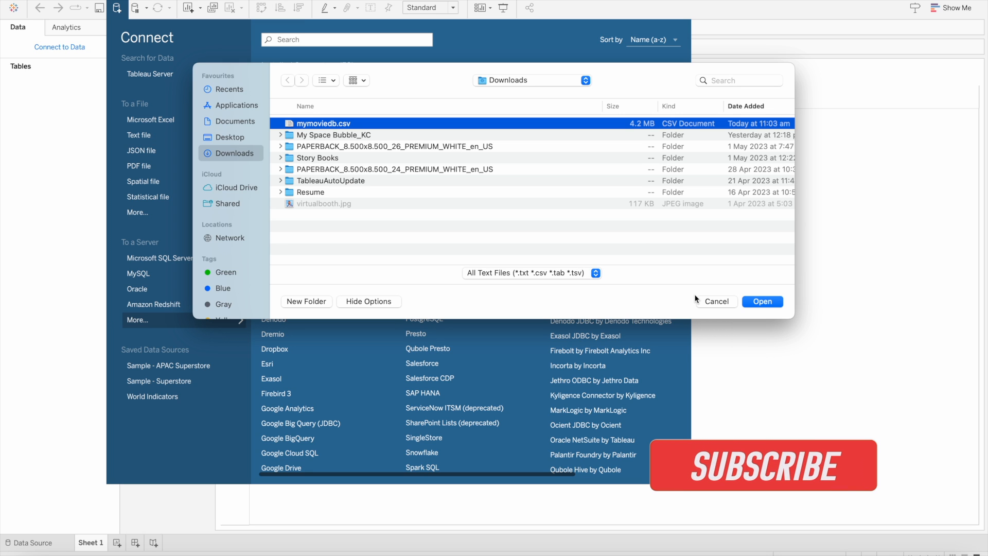
pyautogui.click(762, 301)
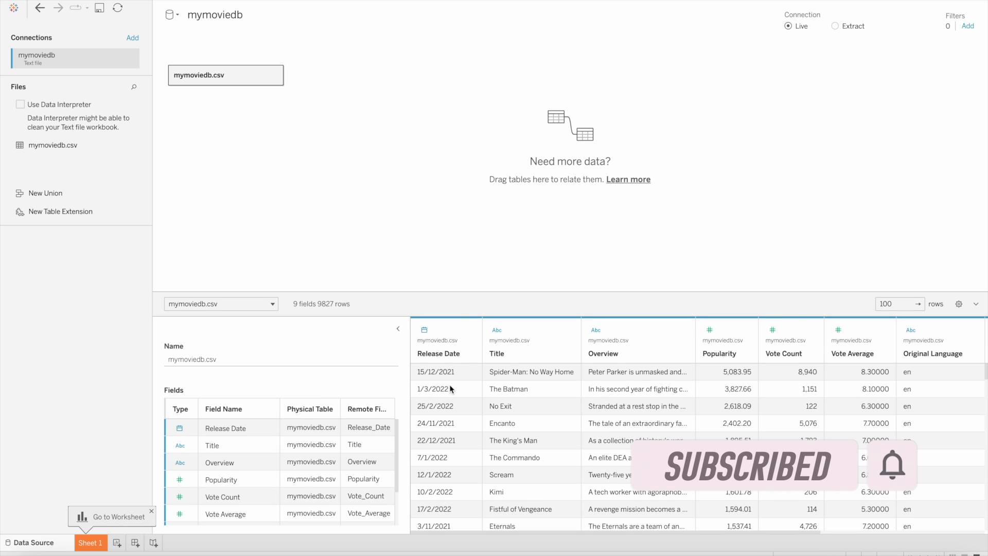
pyautogui.moveTo(703, 401)
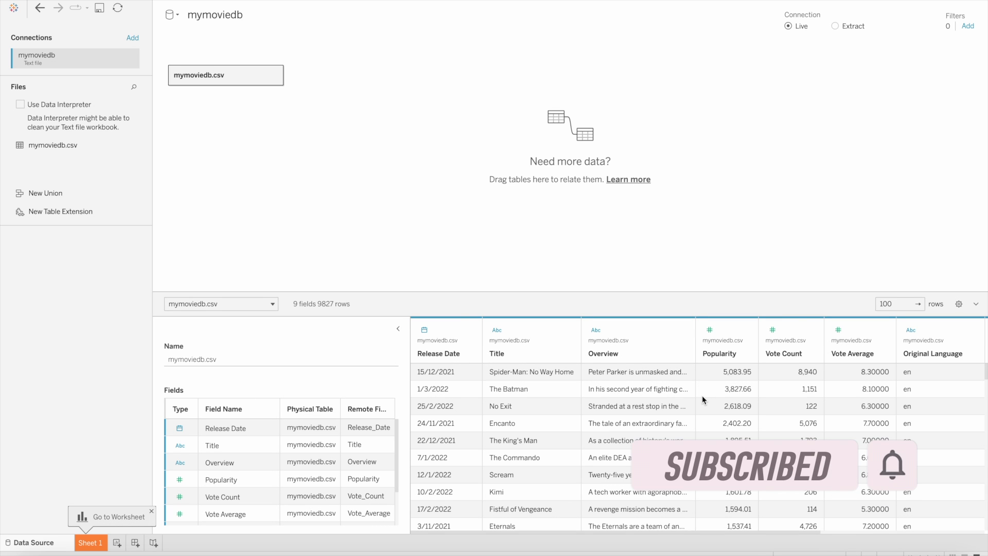
# Check the Poster Url column in the data preview and switch to the blank Sheet 1 worksheet.
pyautogui.hscroll(3)
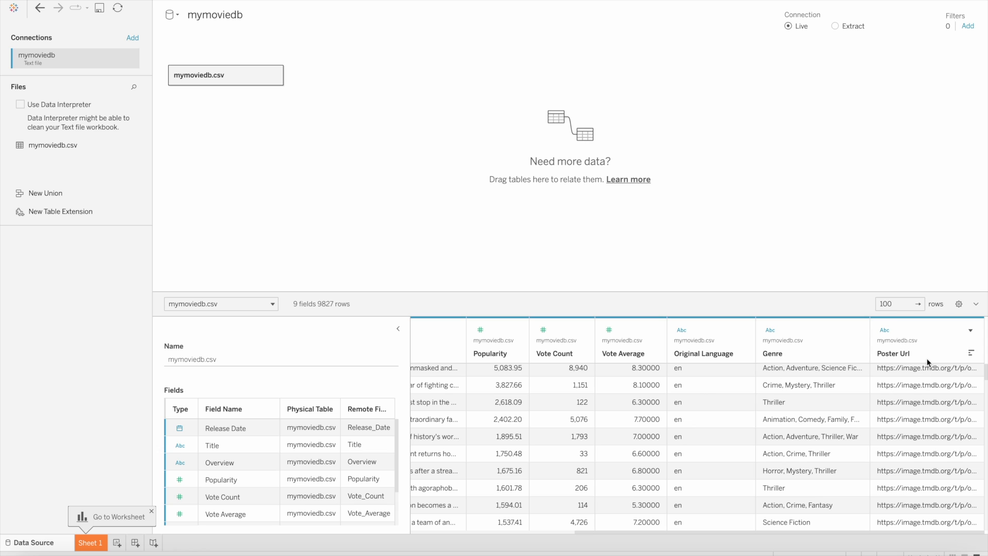
pyautogui.click(90, 543)
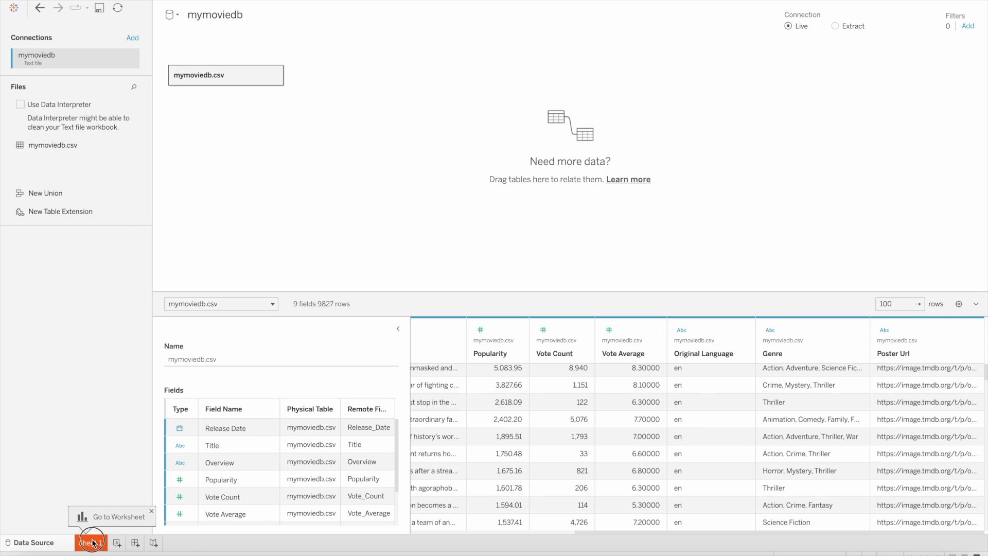
pyautogui.click(91, 542)
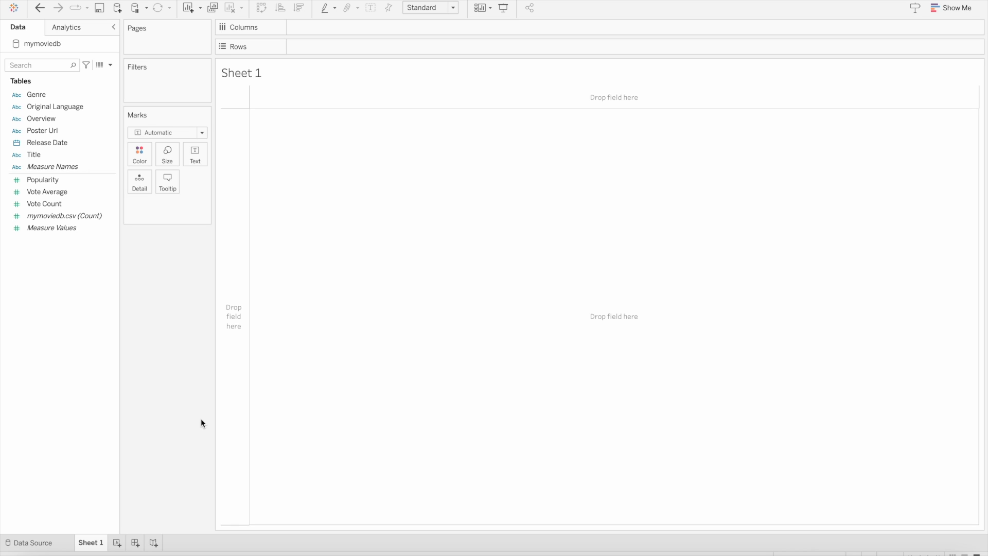
pyautogui.click(46, 142)
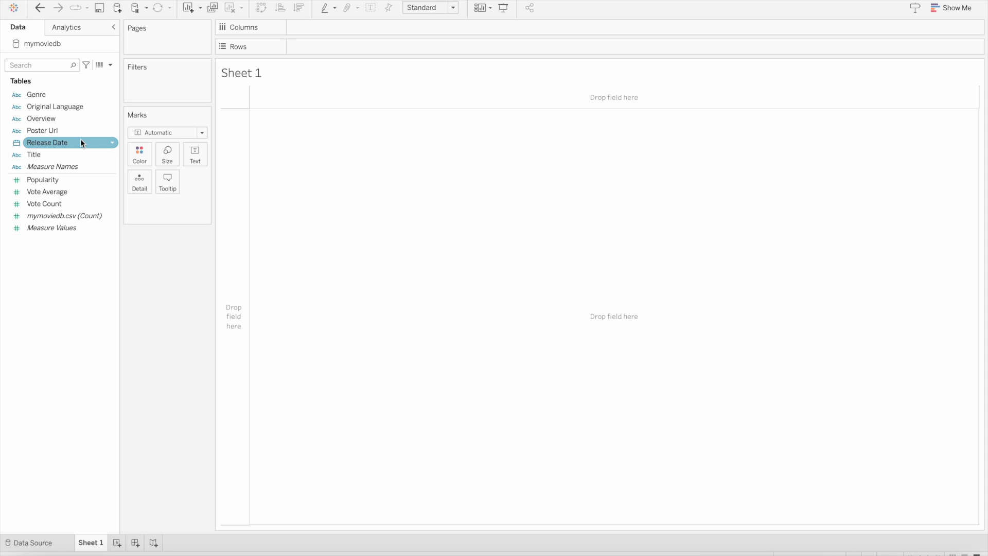
pyautogui.moveTo(191, 312)
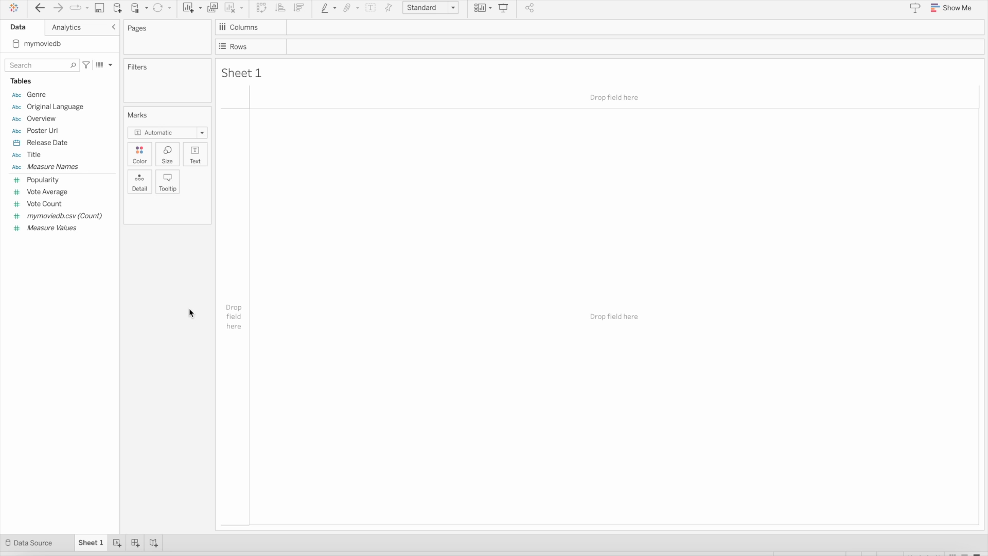
pyautogui.moveTo(186, 302)
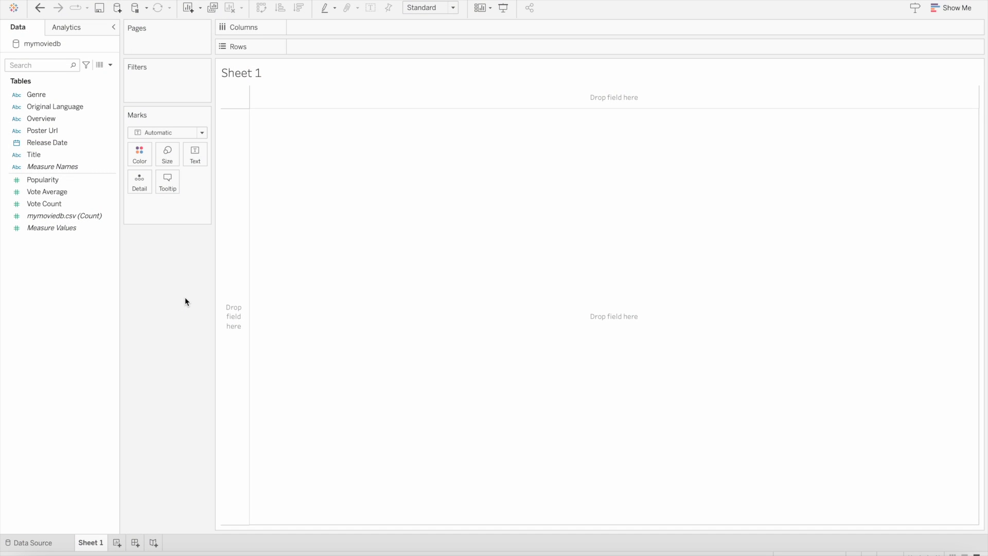
# Assign the URL image role to the Poster Url field so its values act as image links.
pyautogui.click(42, 131)
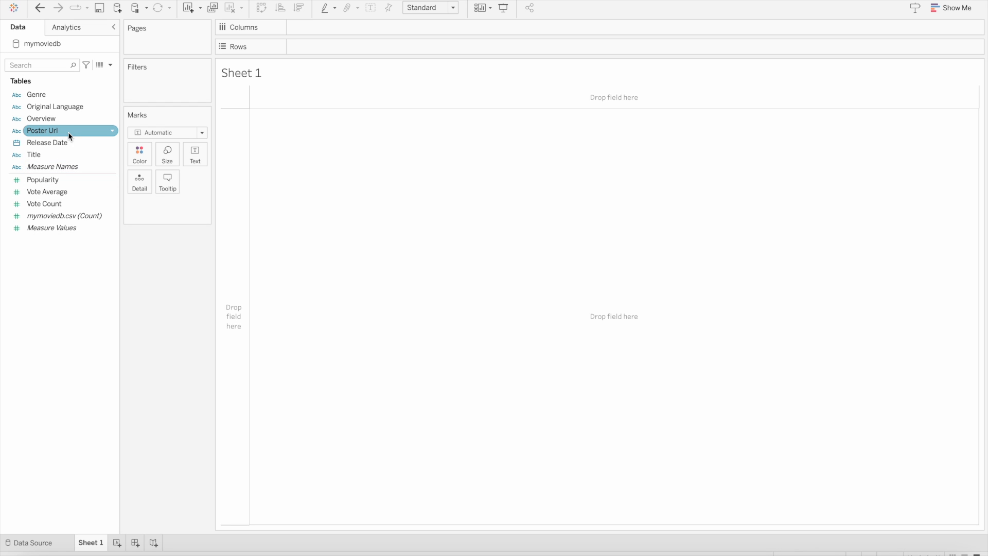
pyautogui.moveTo(101, 132)
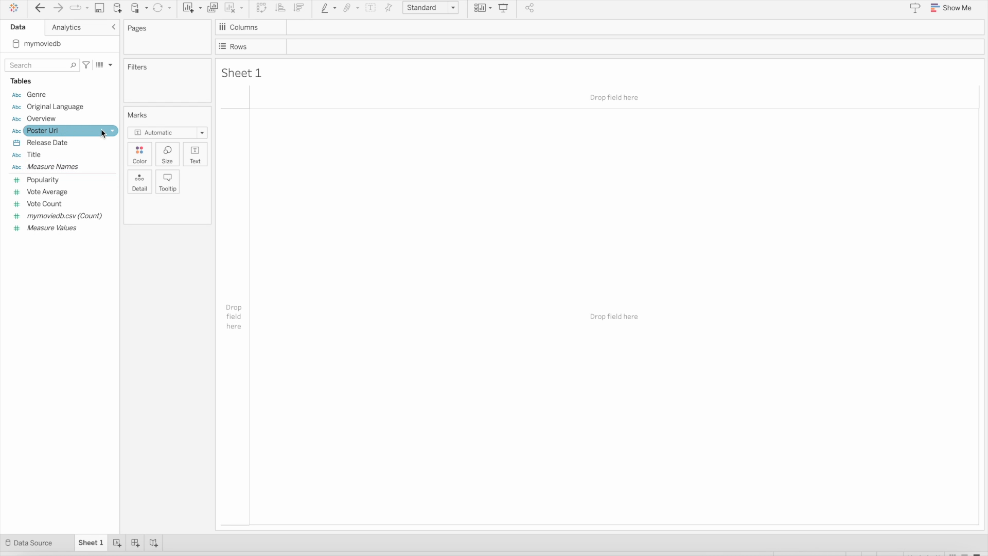
pyautogui.rightClick(43, 130)
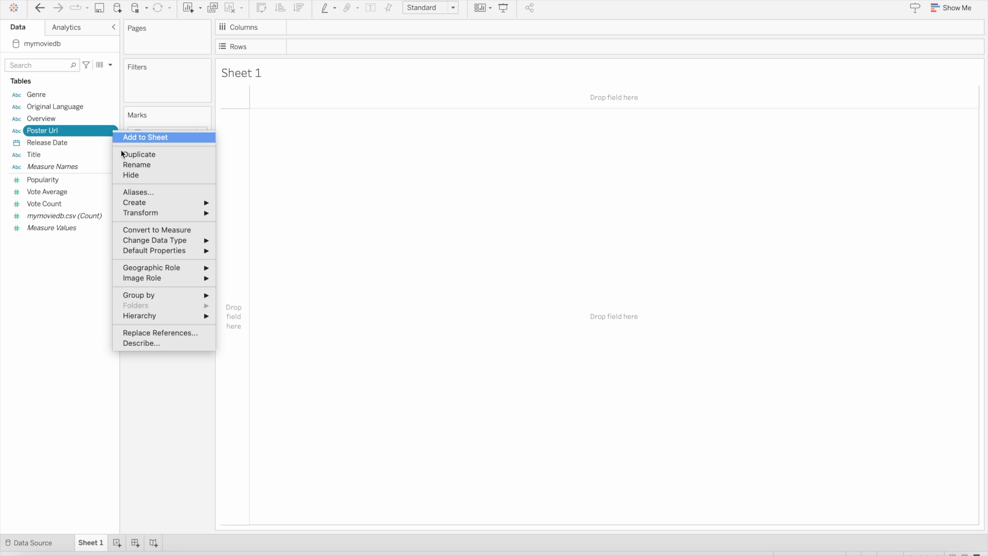
pyautogui.moveTo(142, 278)
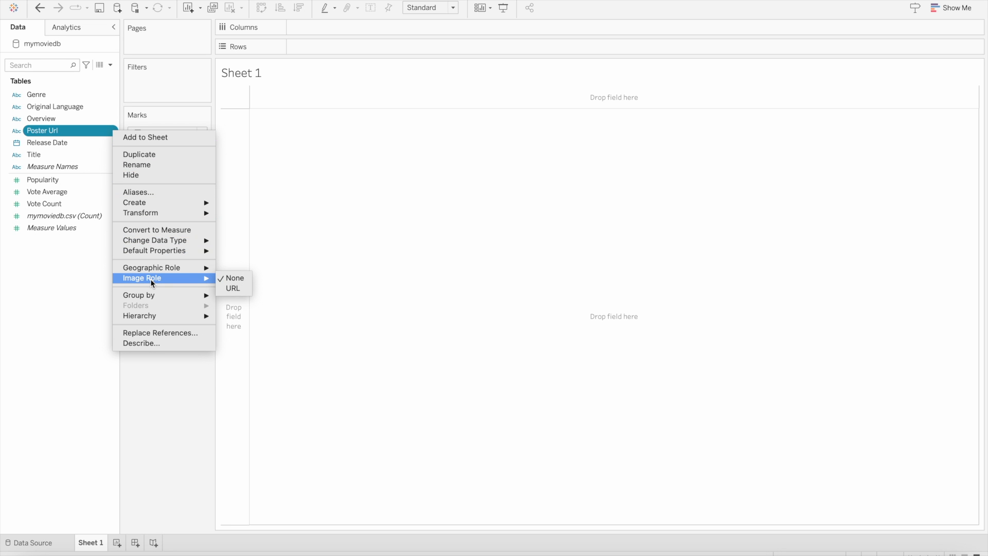
pyautogui.moveTo(166, 283)
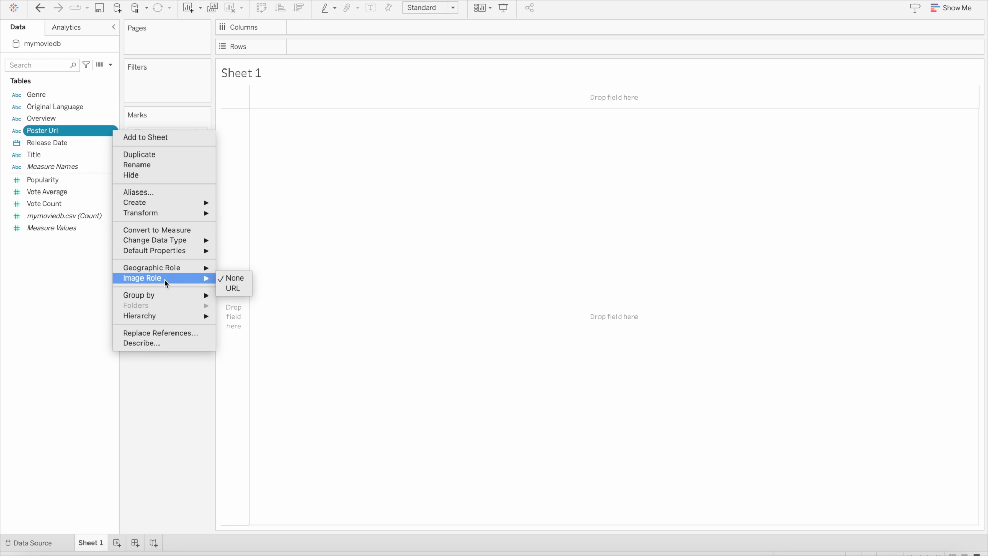
pyautogui.moveTo(233, 288)
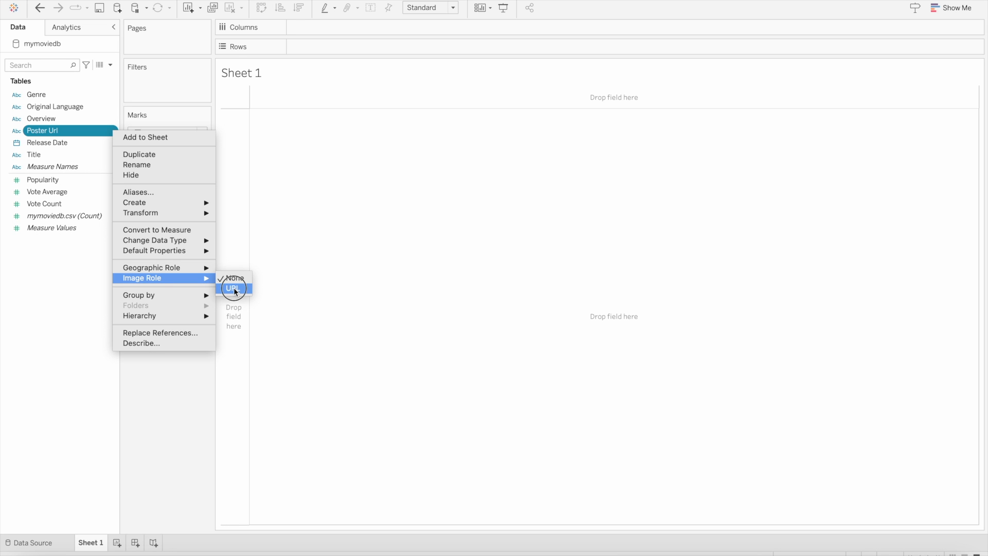
pyautogui.click(232, 288)
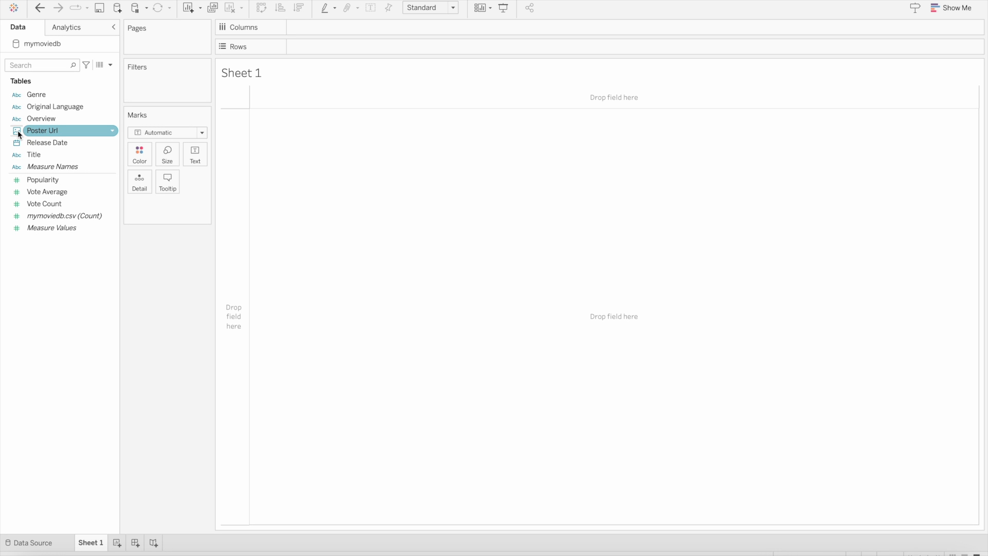
pyautogui.moveTo(40, 135)
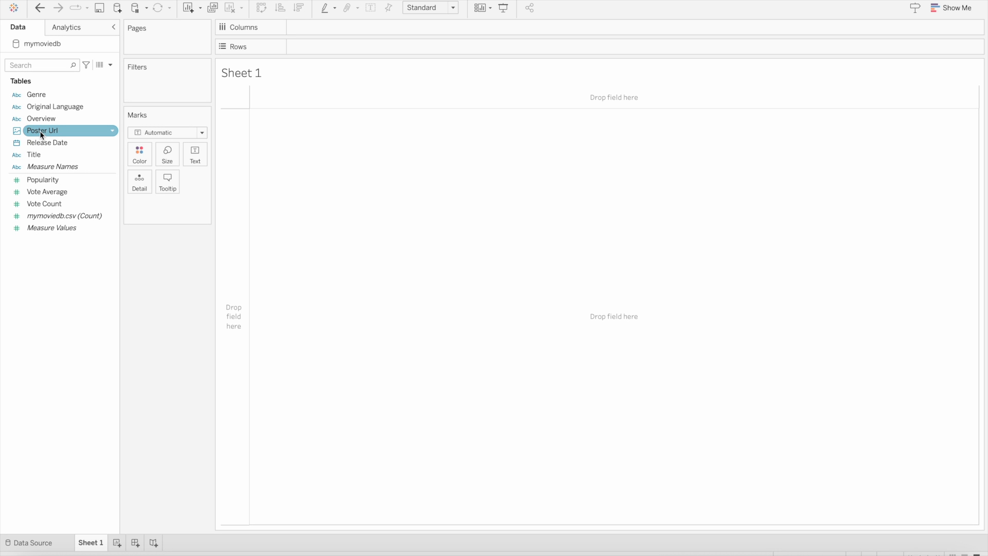
# List each movie's Title and release year with its Popularity as text, sorted by year.
pyautogui.click(52, 167)
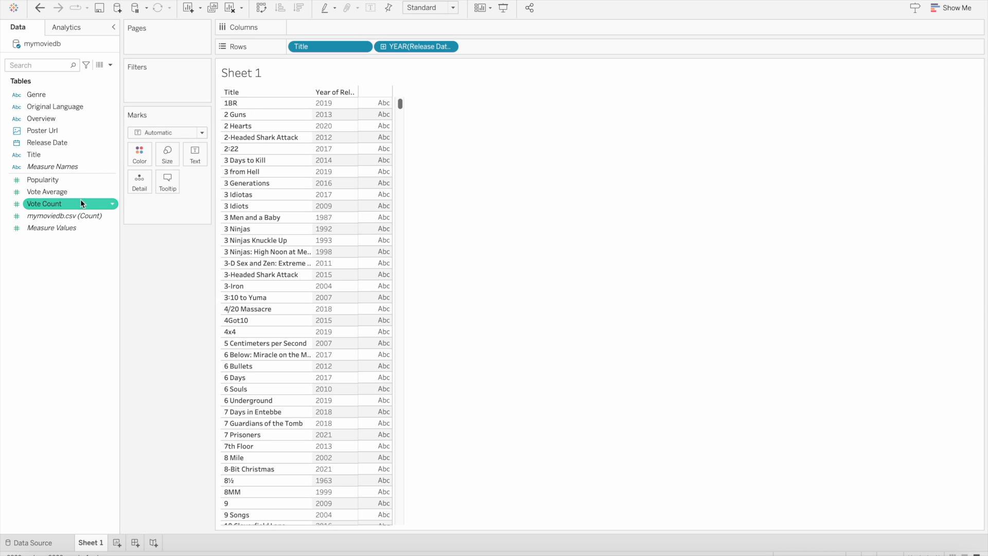
pyautogui.moveTo(72, 210)
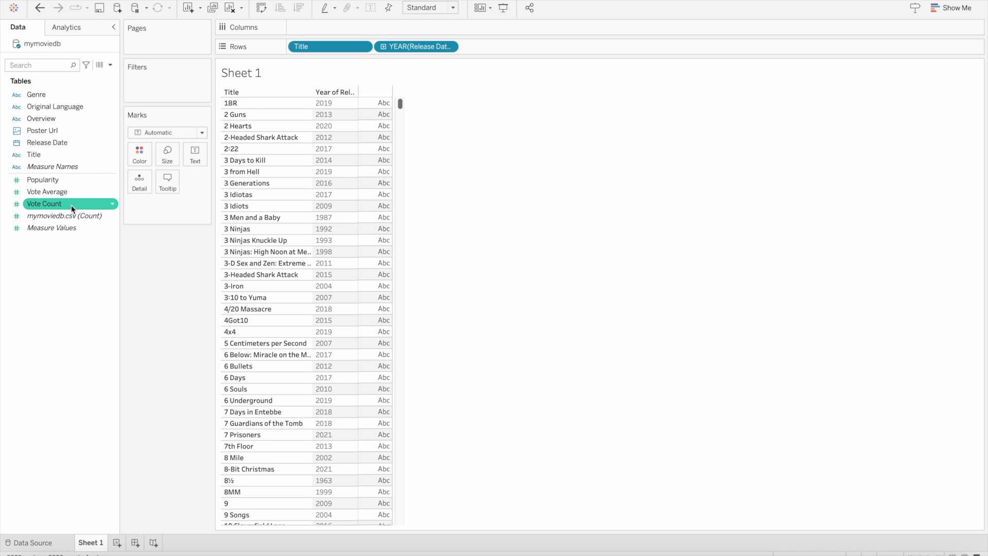
pyautogui.click(43, 179)
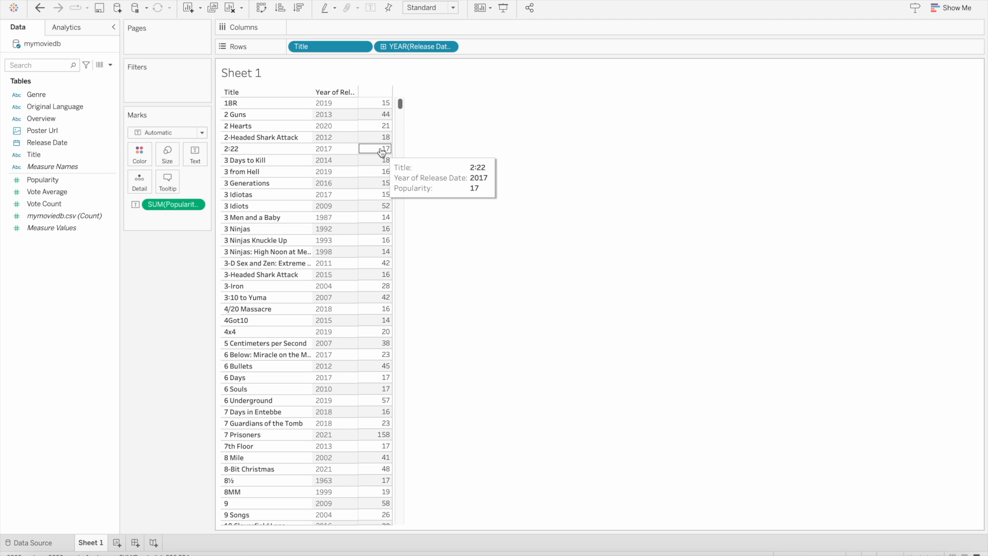
pyautogui.click(300, 8)
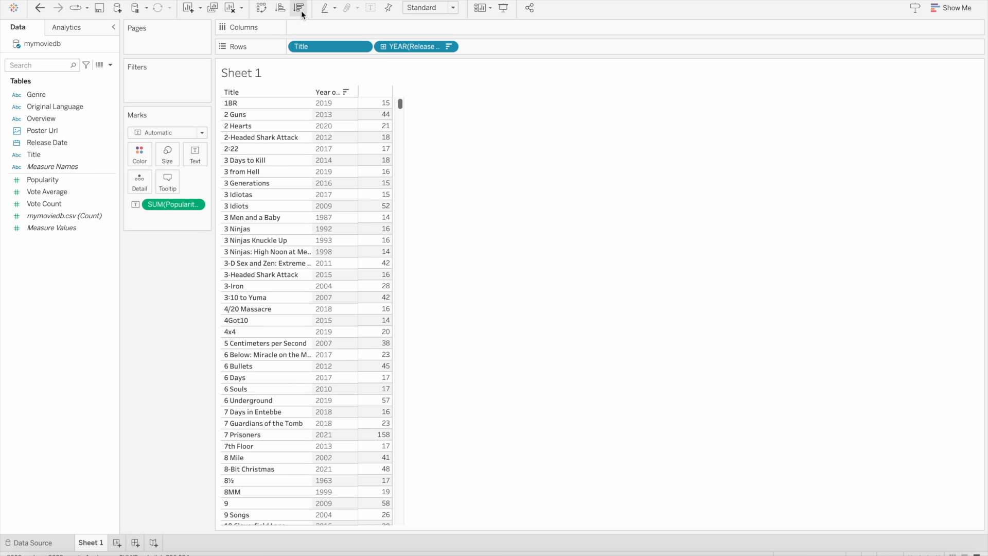
pyautogui.moveTo(310, 24)
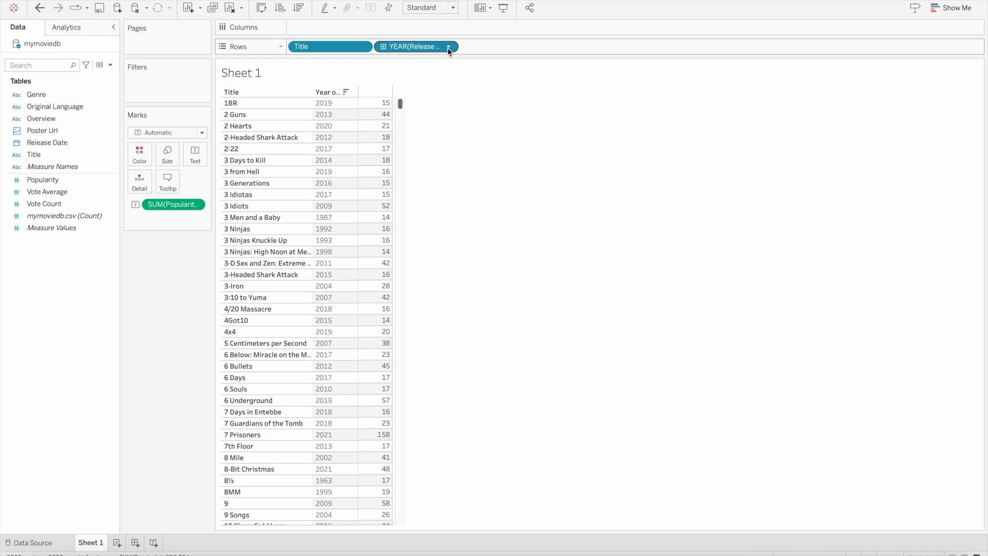
# Sort Title by the Popularity field, Sum aggregation, in descending order.
pyautogui.click(361, 46)
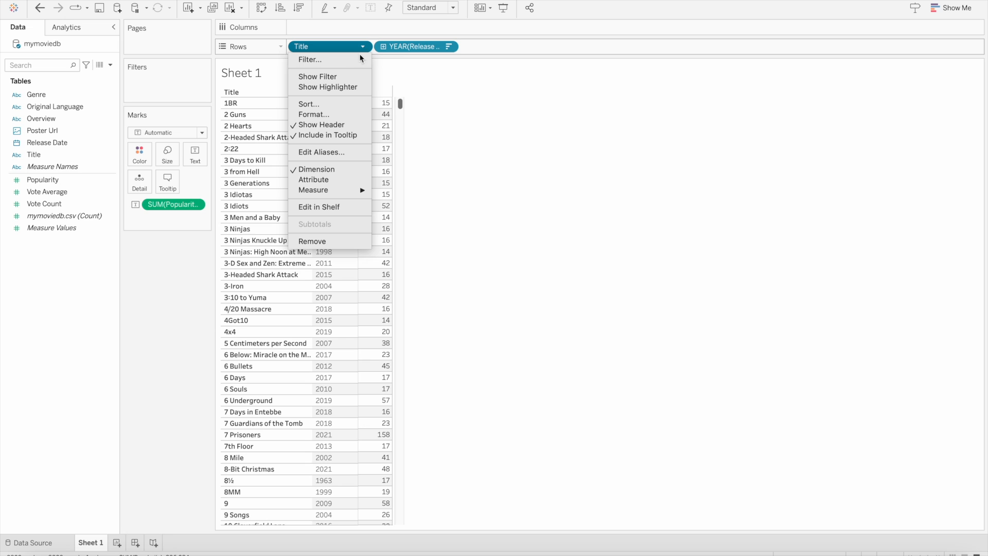
pyautogui.click(308, 103)
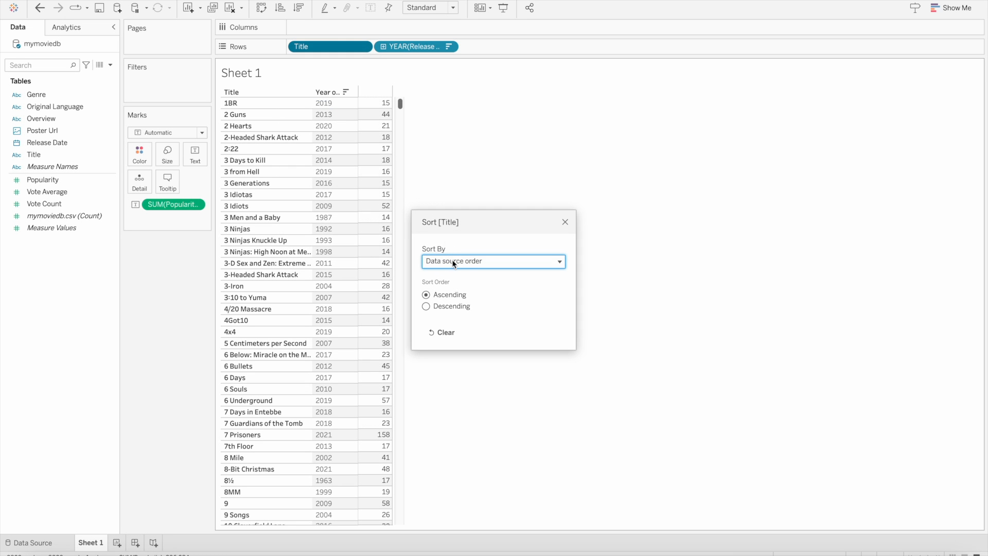
pyautogui.click(426, 305)
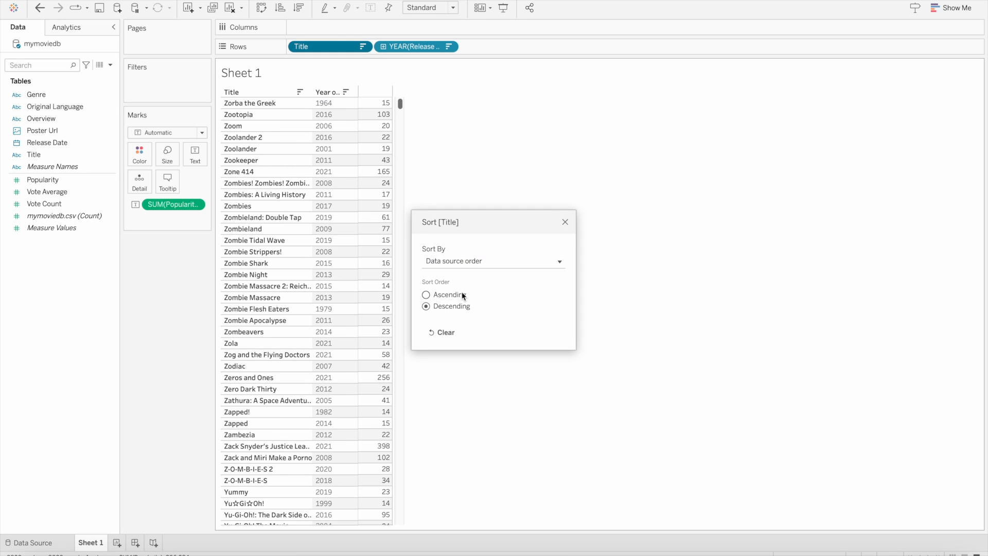
pyautogui.click(493, 260)
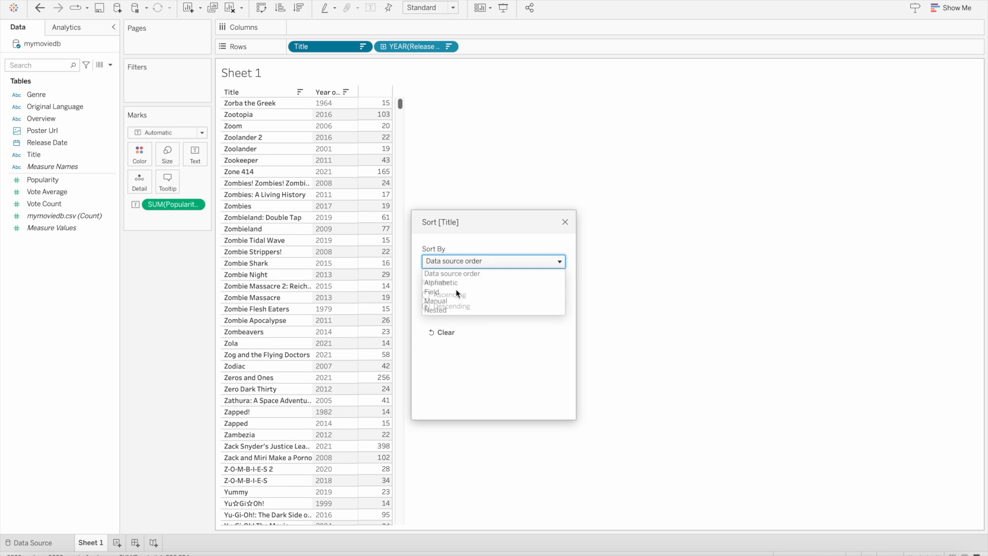
pyautogui.click(431, 292)
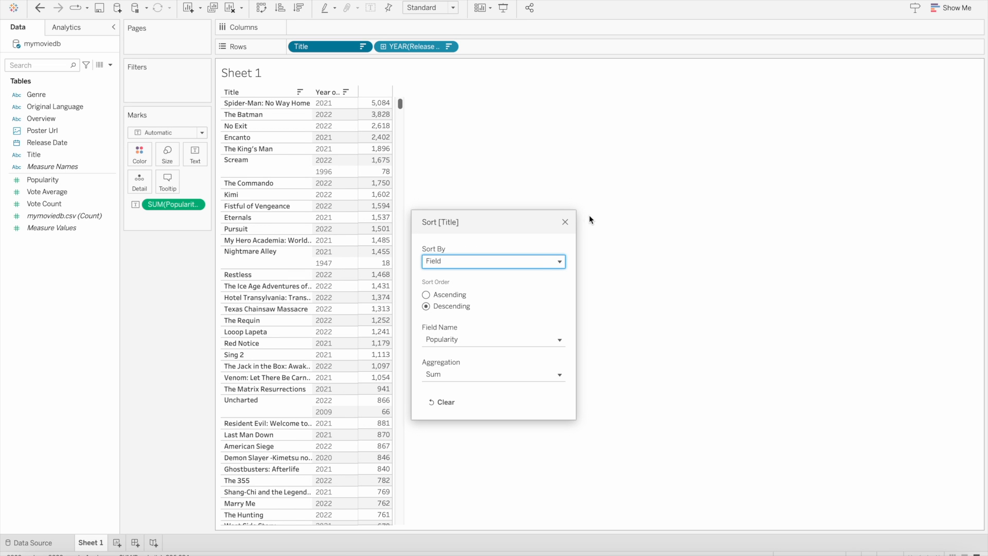
pyautogui.click(566, 222)
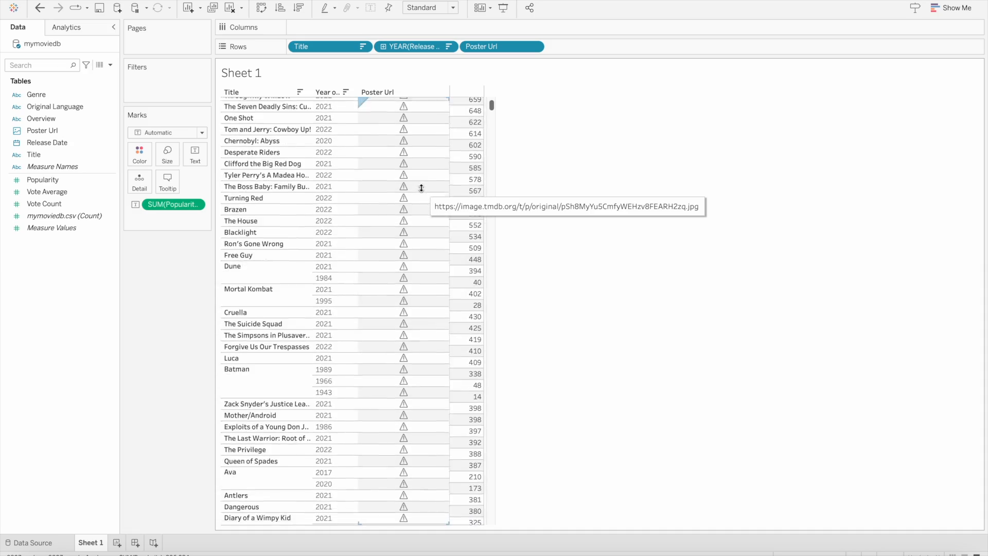
# Scroll through the table to check the new Poster Url column of broken-image cells.
pyautogui.scroll(-3)
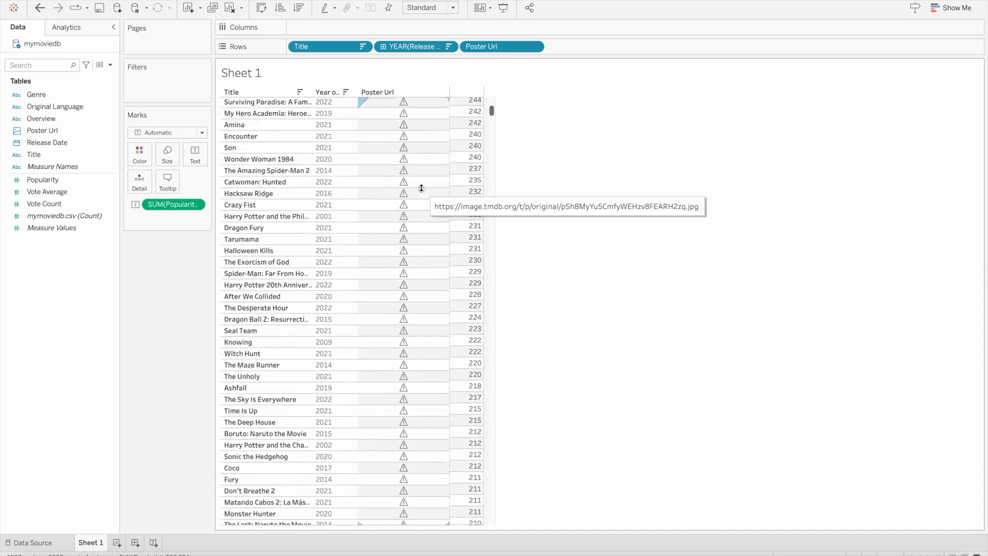
pyautogui.scroll(-3)
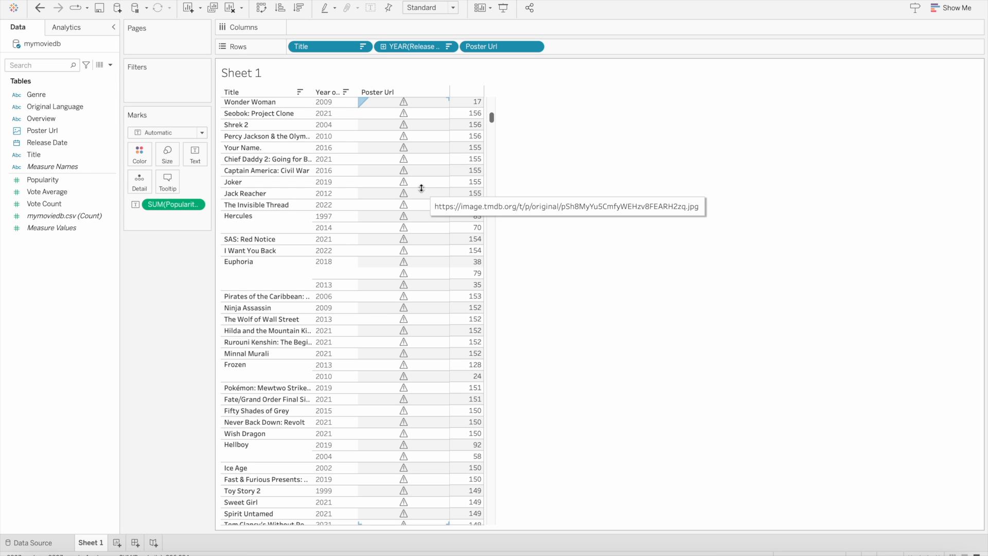
pyautogui.scroll(3)
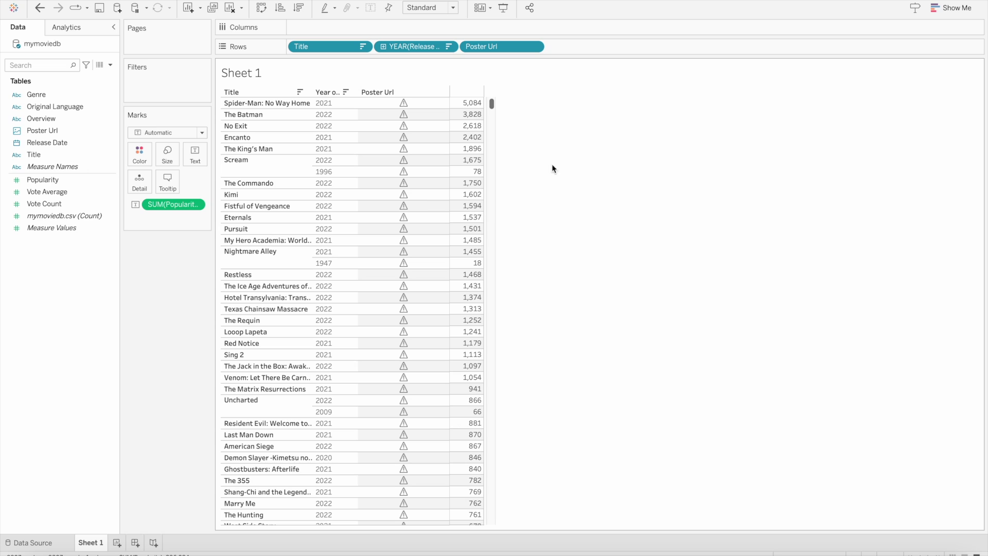
pyautogui.moveTo(173, 203)
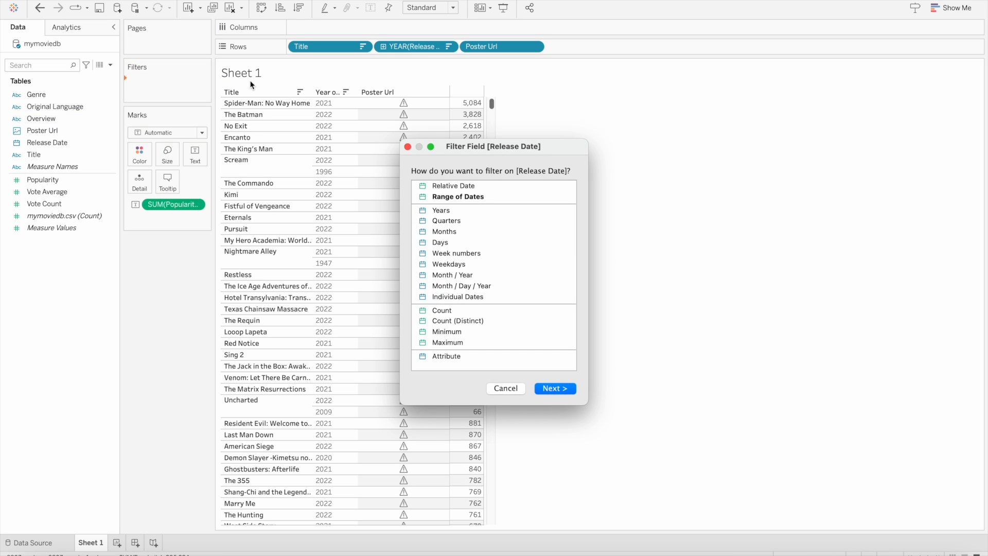
# Filter Release Date relative to today by Years > This year, keeping the eight 2023 titles.
pyautogui.click(554, 389)
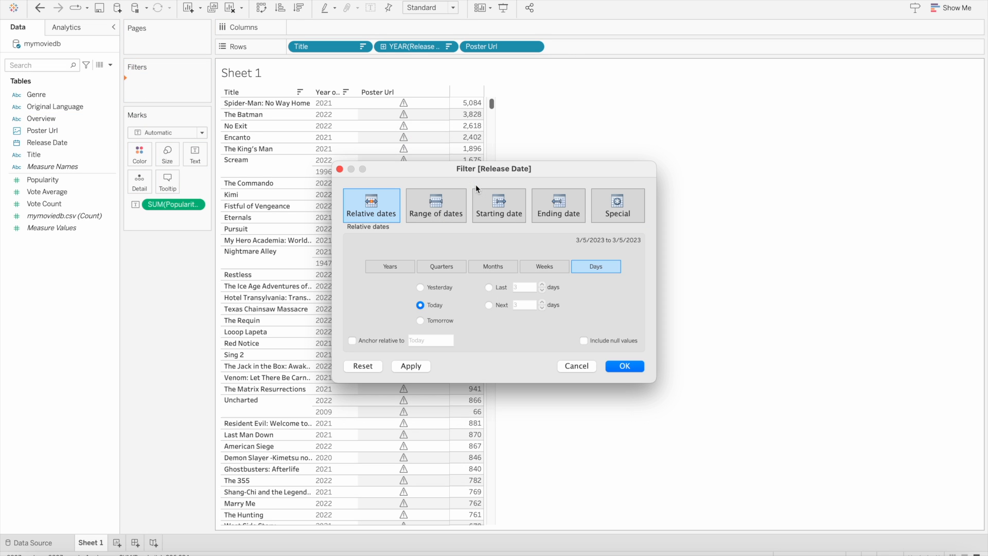
pyautogui.click(389, 266)
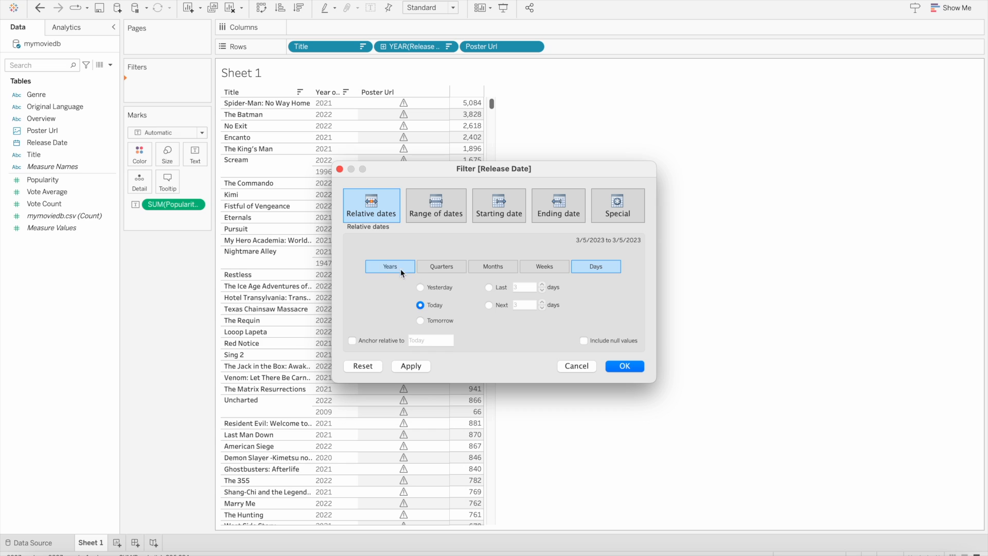
pyautogui.click(389, 266)
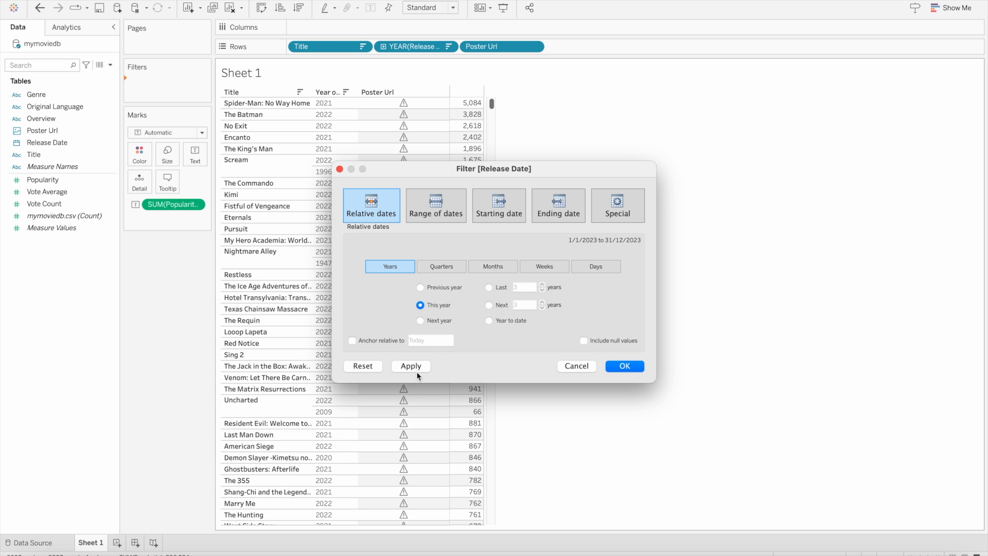
pyautogui.click(411, 366)
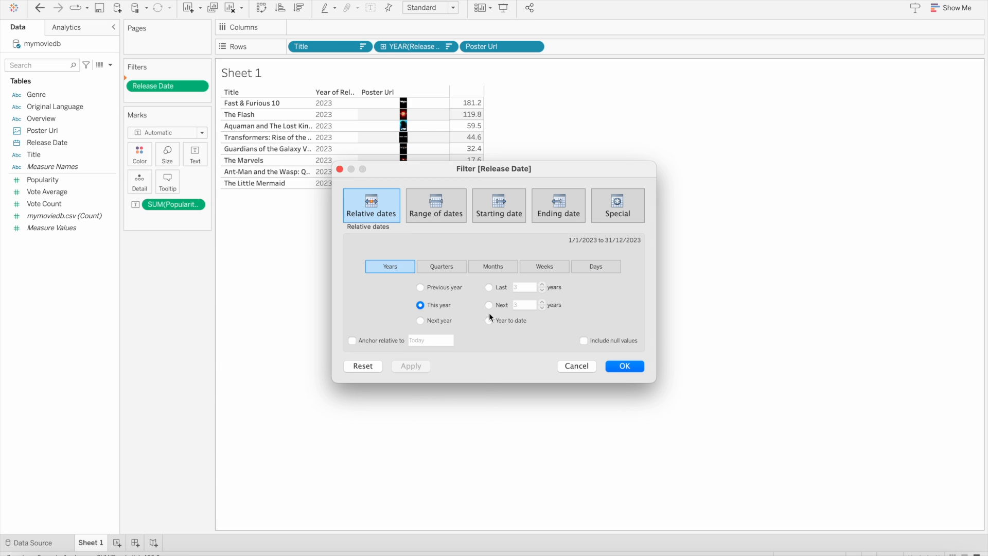
pyautogui.click(624, 366)
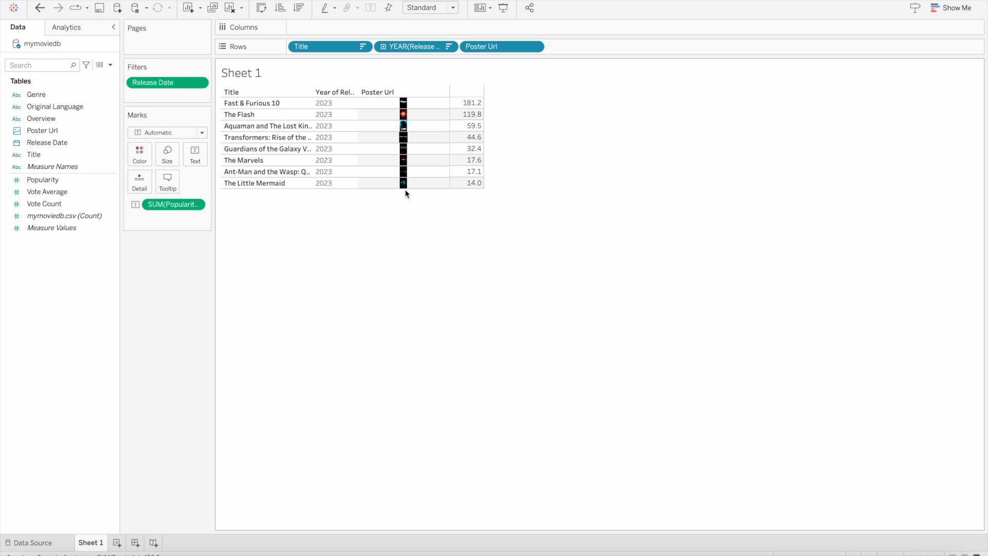
pyautogui.moveTo(502, 47)
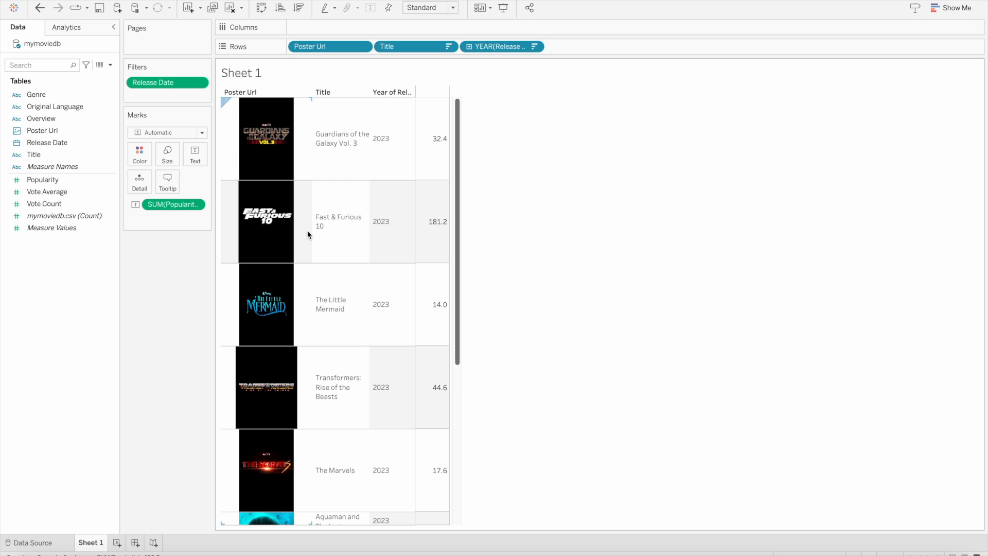
pyautogui.moveTo(291, 150)
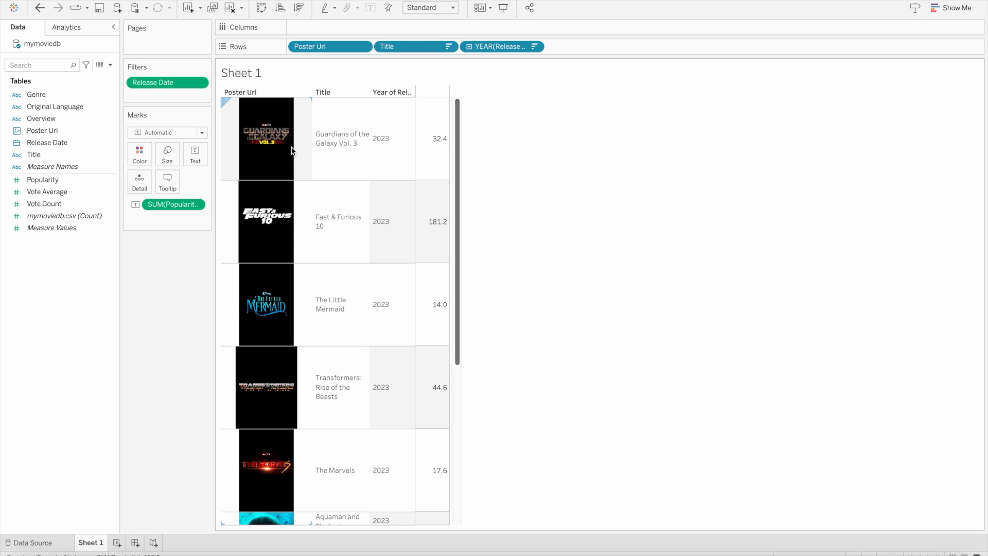
pyautogui.moveTo(302, 159)
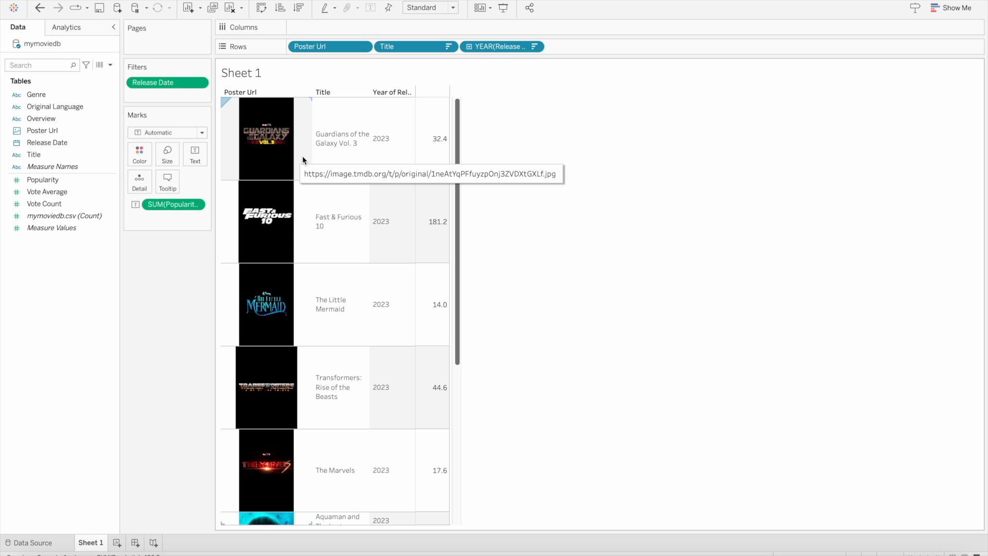
pyautogui.moveTo(292, 162)
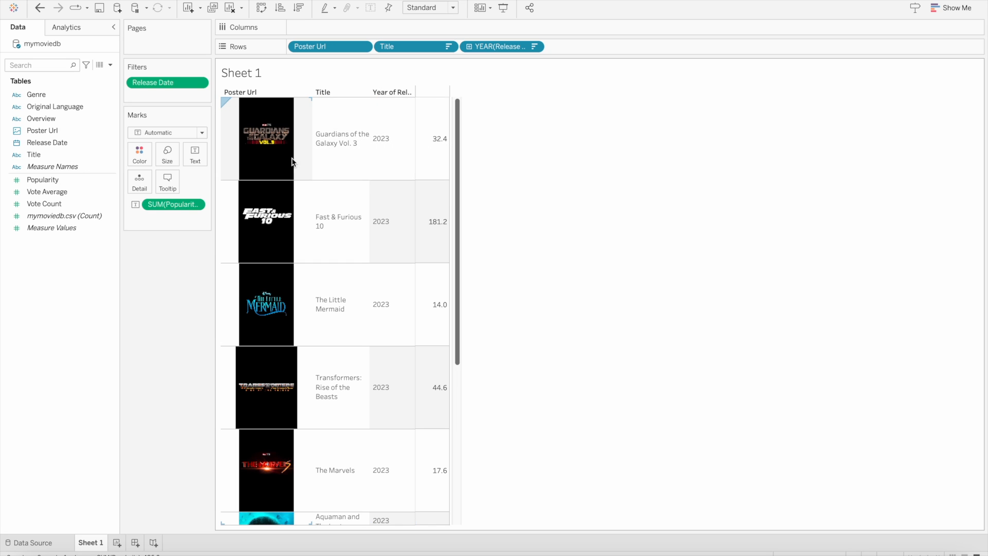
pyautogui.moveTo(284, 173)
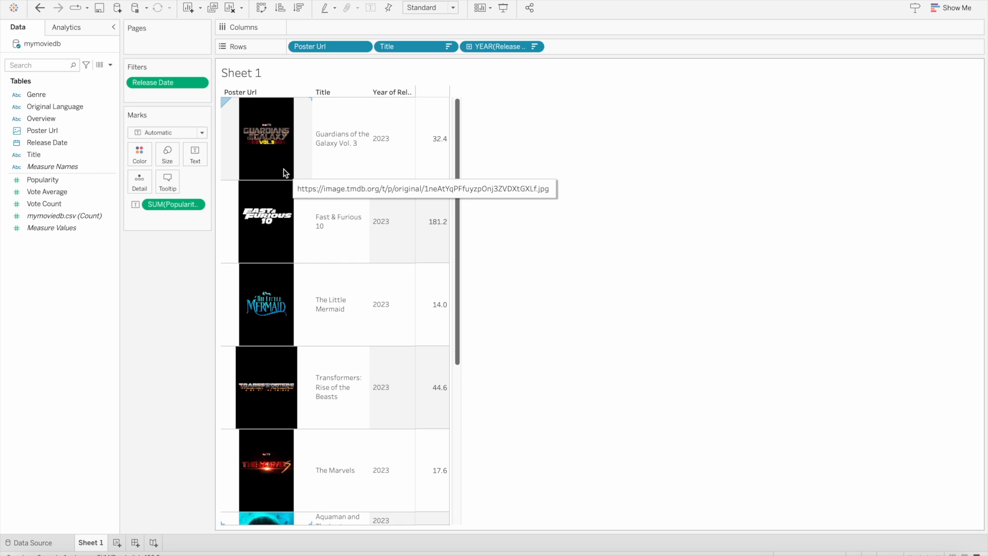
pyautogui.moveTo(434, 215)
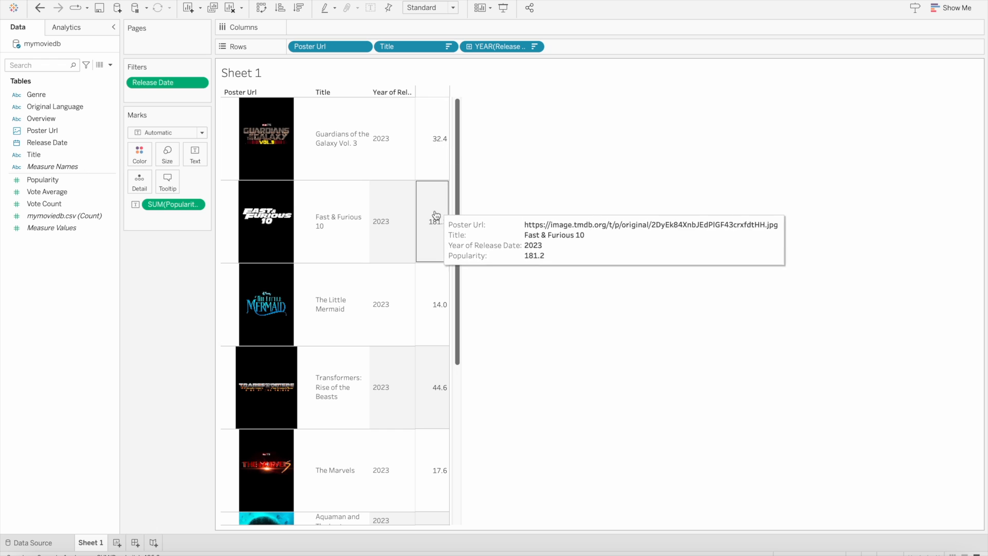
# Re-sort the 2023 movies by descending popularity now that poster images render first.
pyautogui.click(302, 7)
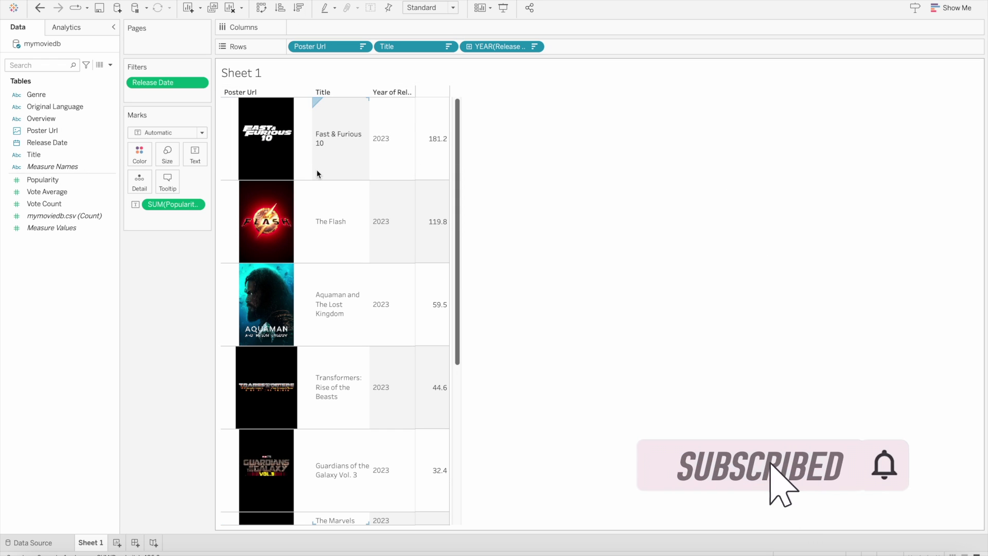
pyautogui.moveTo(451, 163)
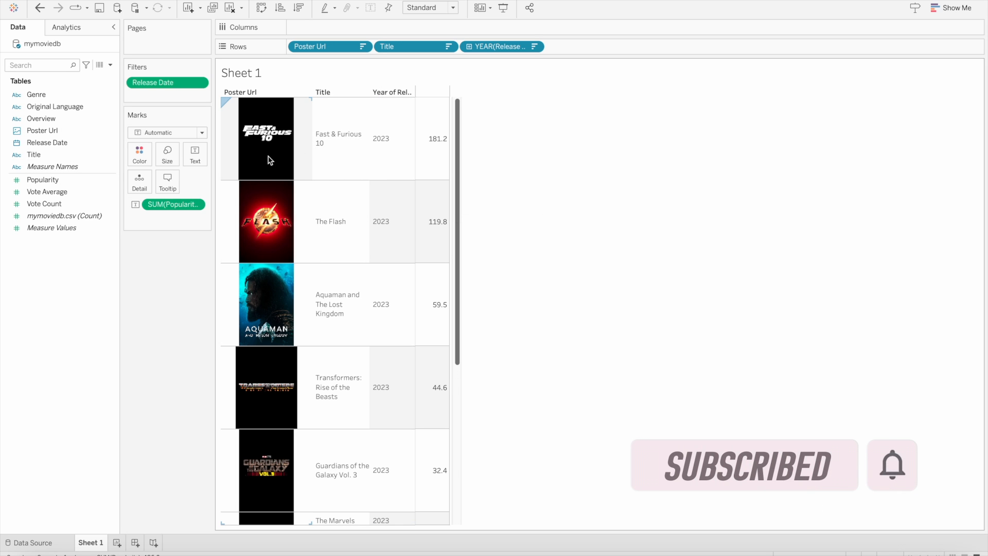
pyautogui.moveTo(274, 193)
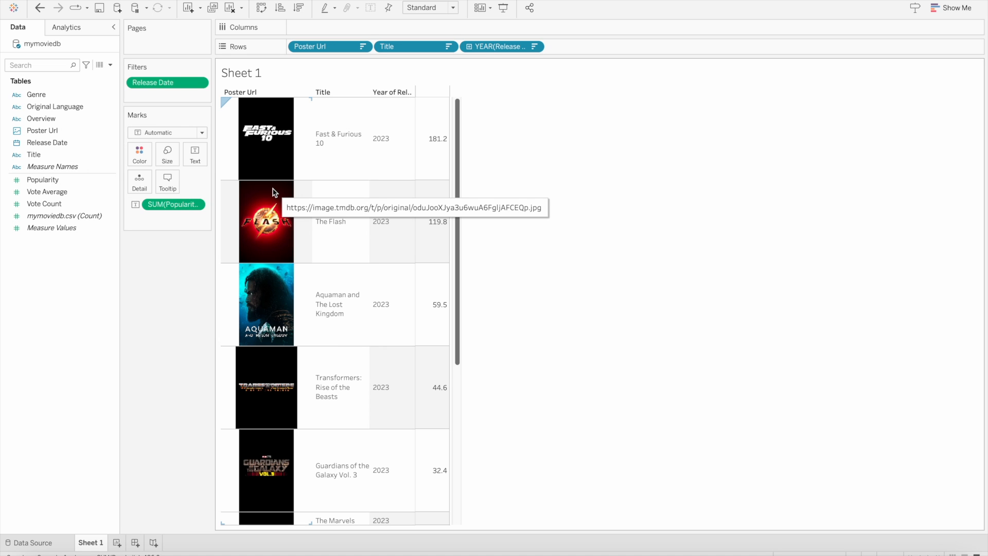
pyautogui.moveTo(274, 192)
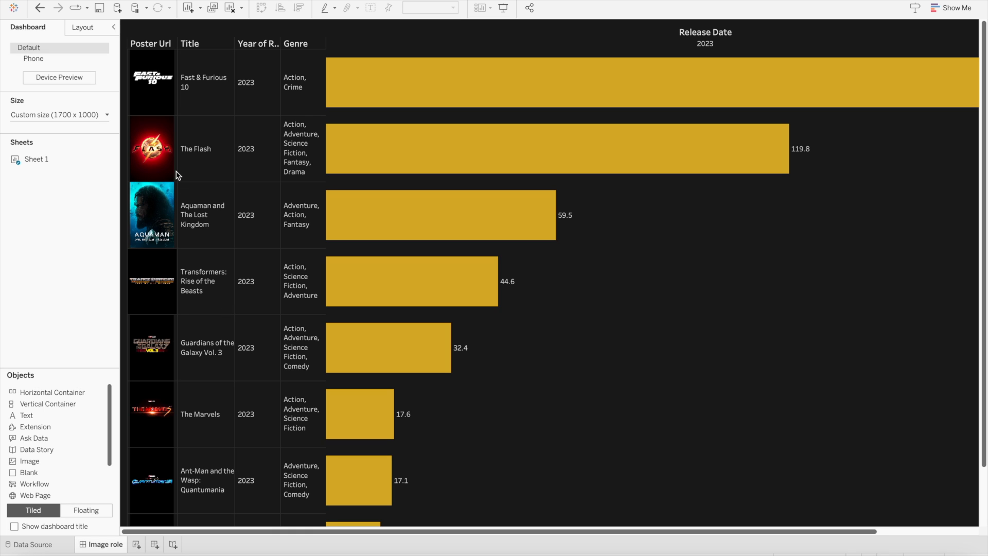
pyautogui.moveTo(161, 93)
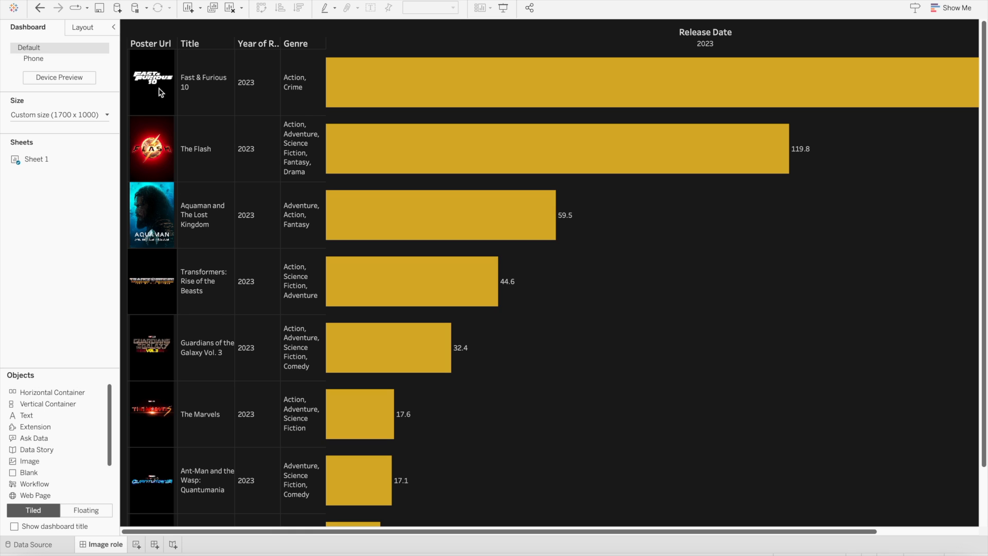
pyautogui.moveTo(265, 100)
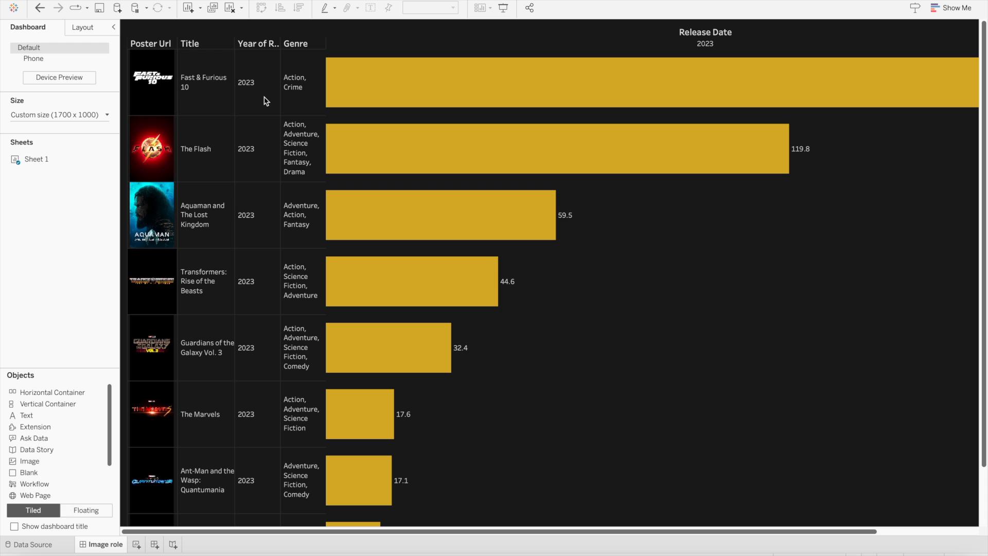
pyautogui.moveTo(439, 123)
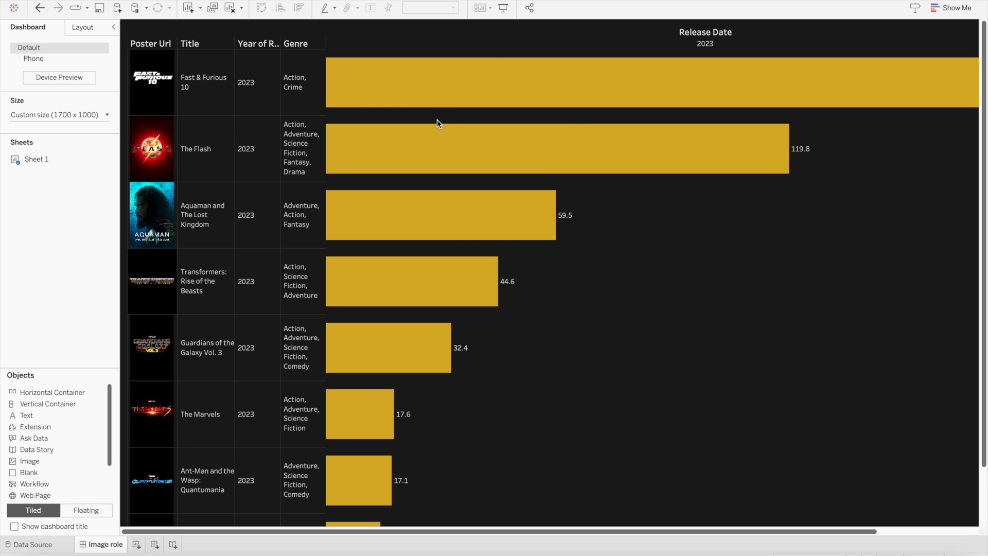
pyautogui.moveTo(546, 296)
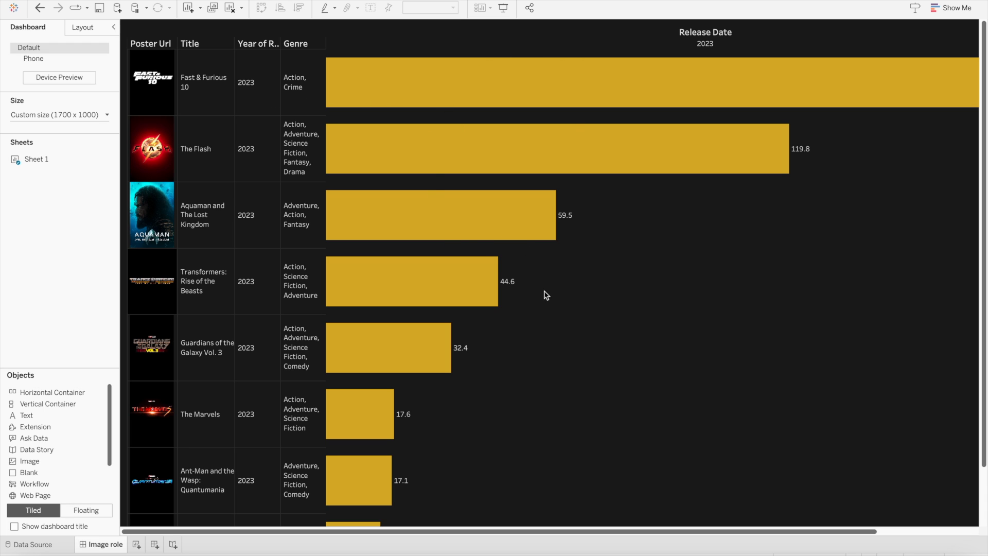